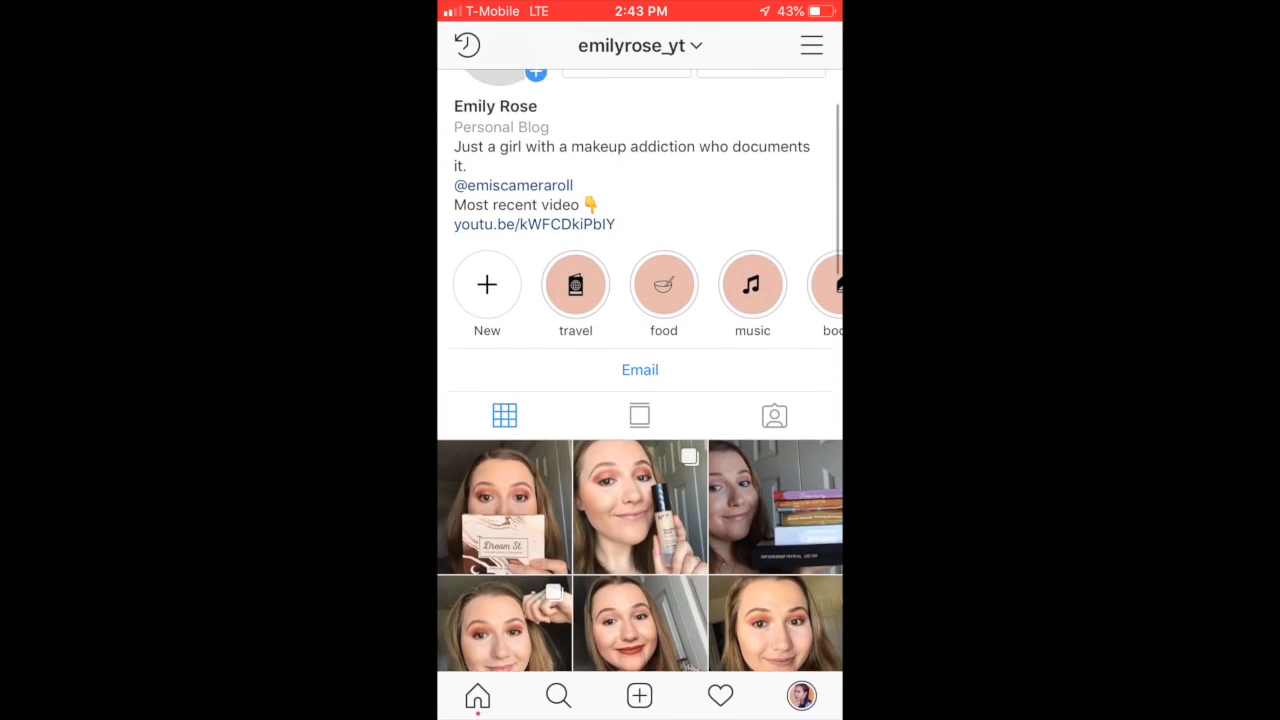
- Review the Instagram profile's peach highlight covers, then switch to the browser search page
scroll(down, 3)
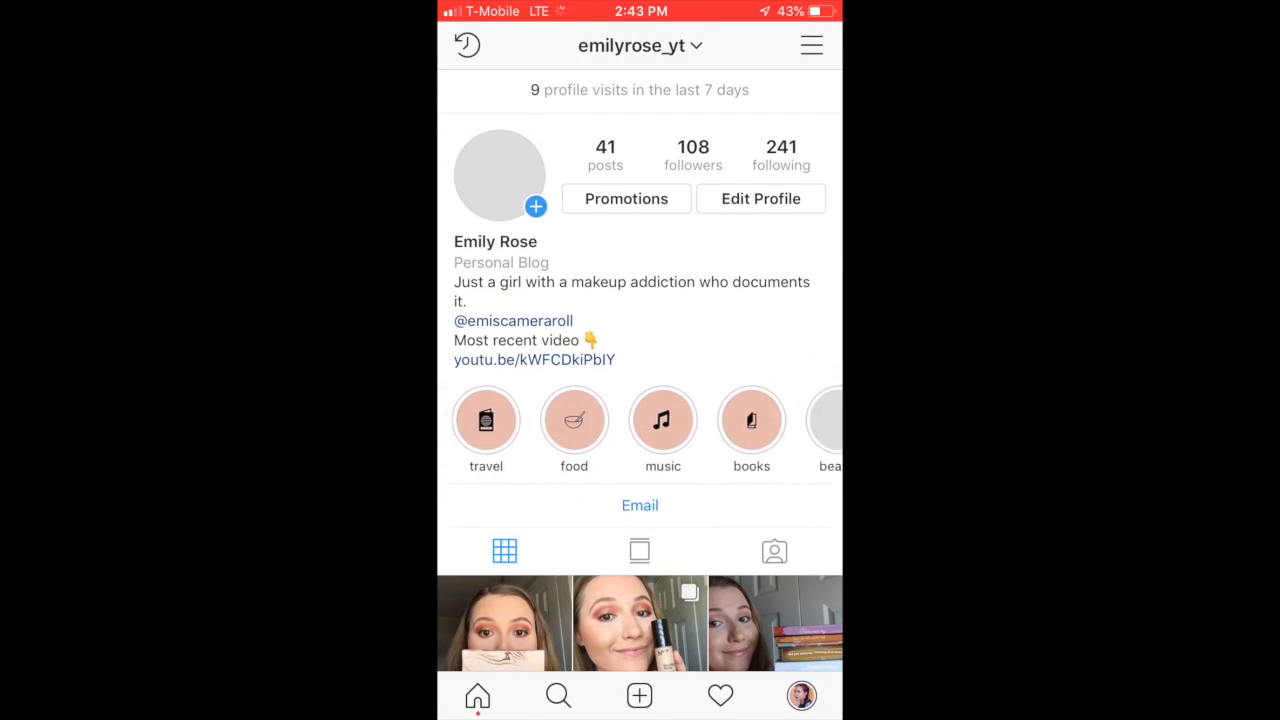
scroll(left, 3)
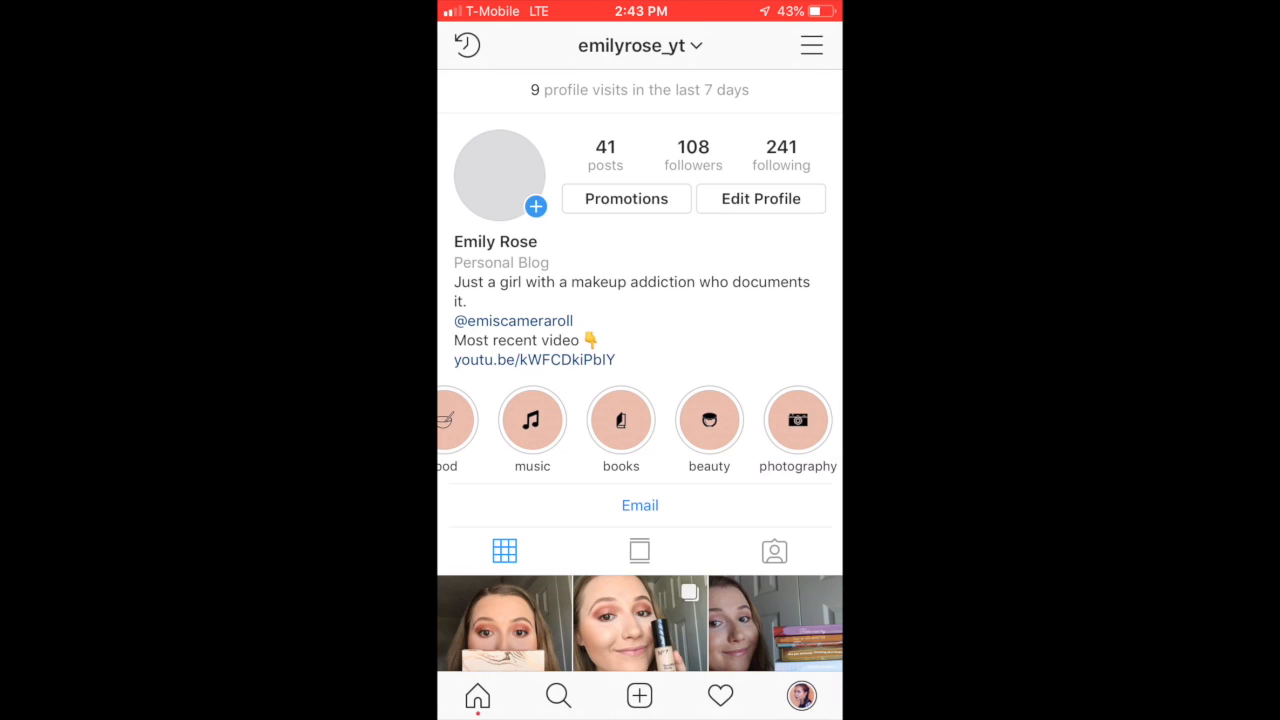
click(796, 420)
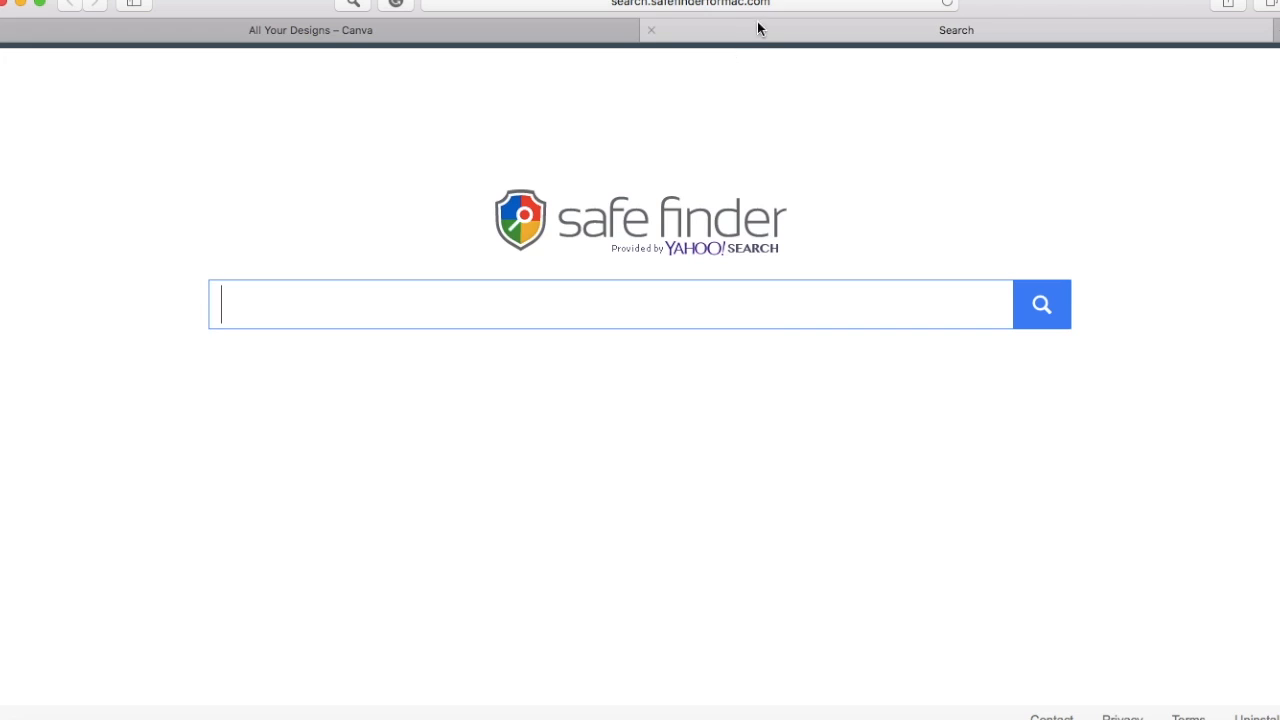
- Search Google Images for 'music note transparent' and browse the results
text(music note transparent)
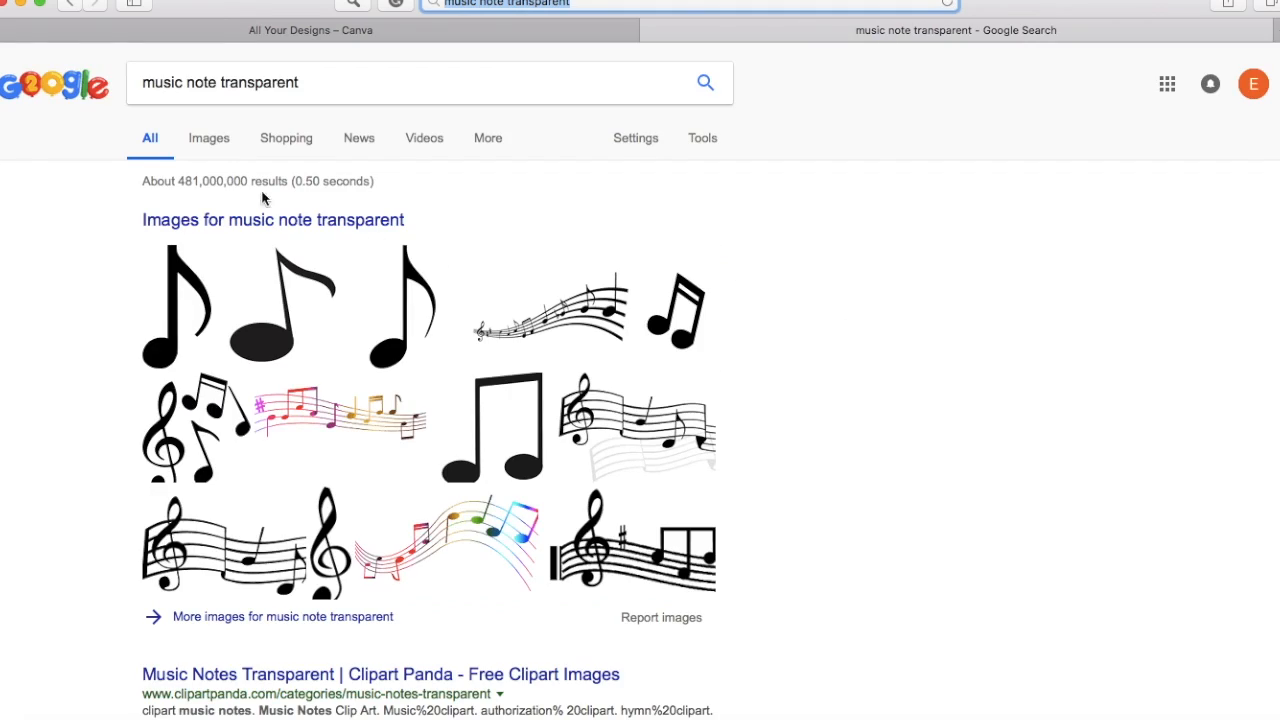
click(208, 138)
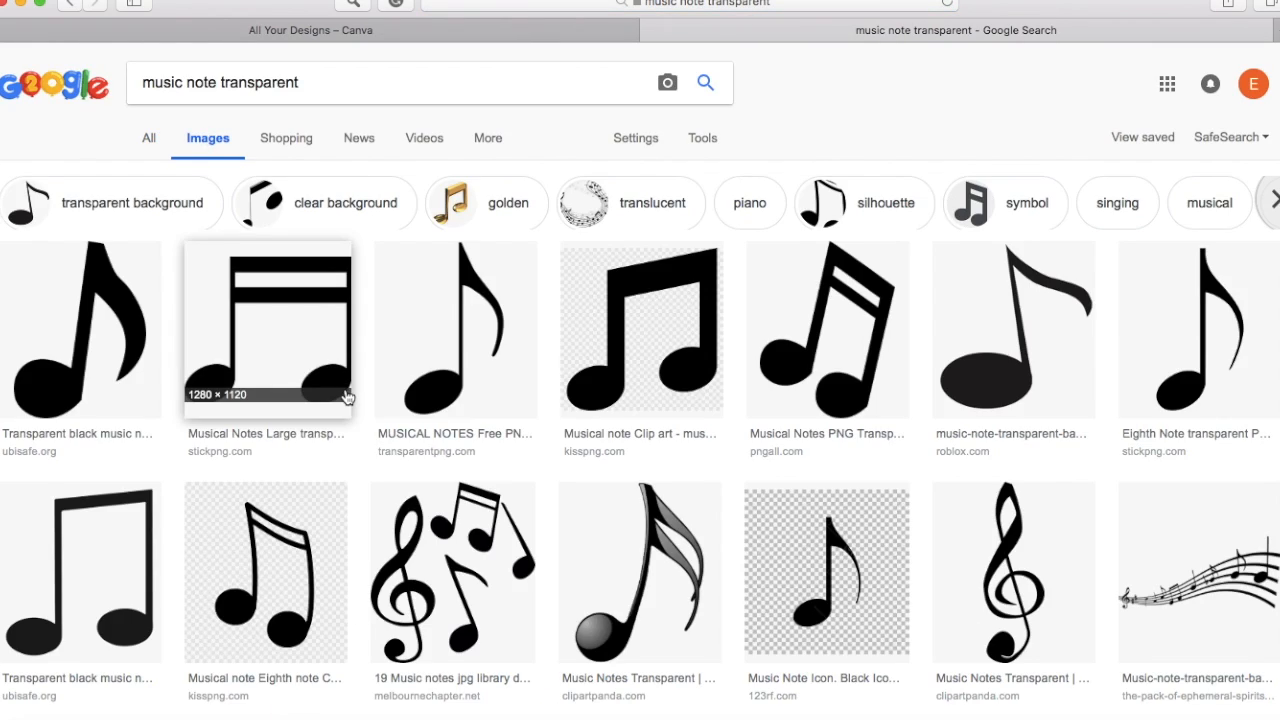
scroll(down, 3)
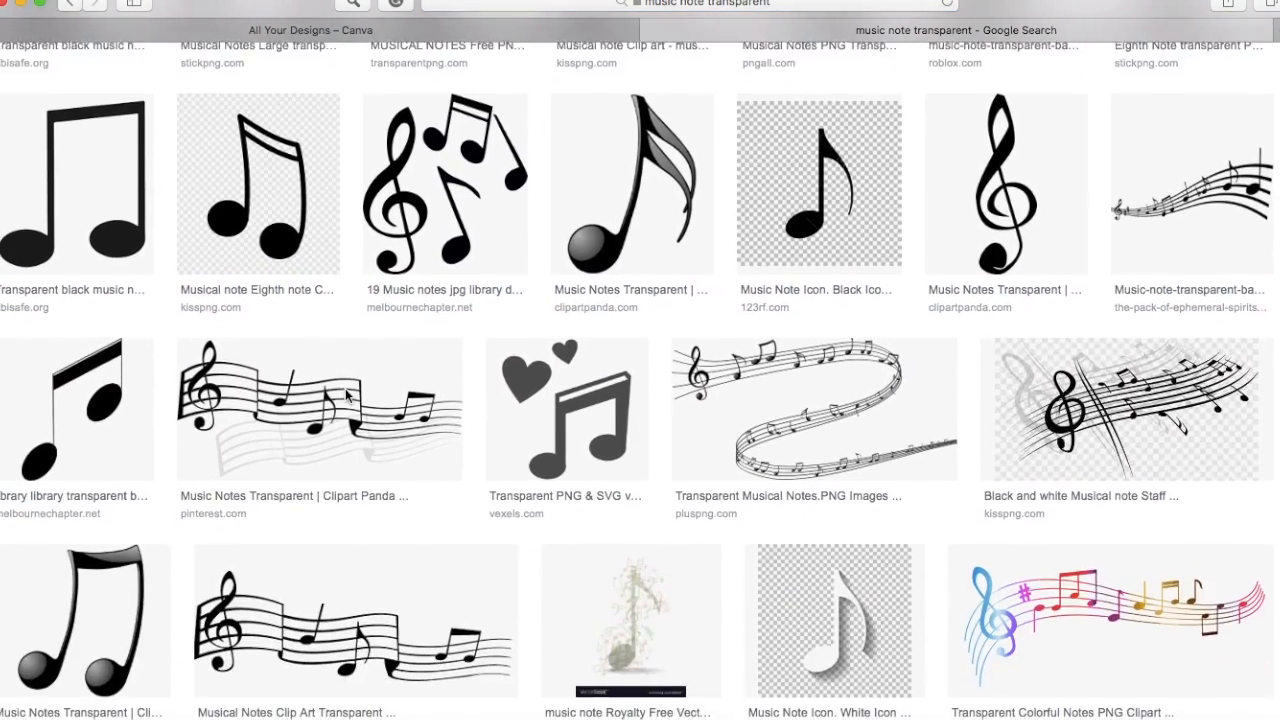
scroll(down, 3)
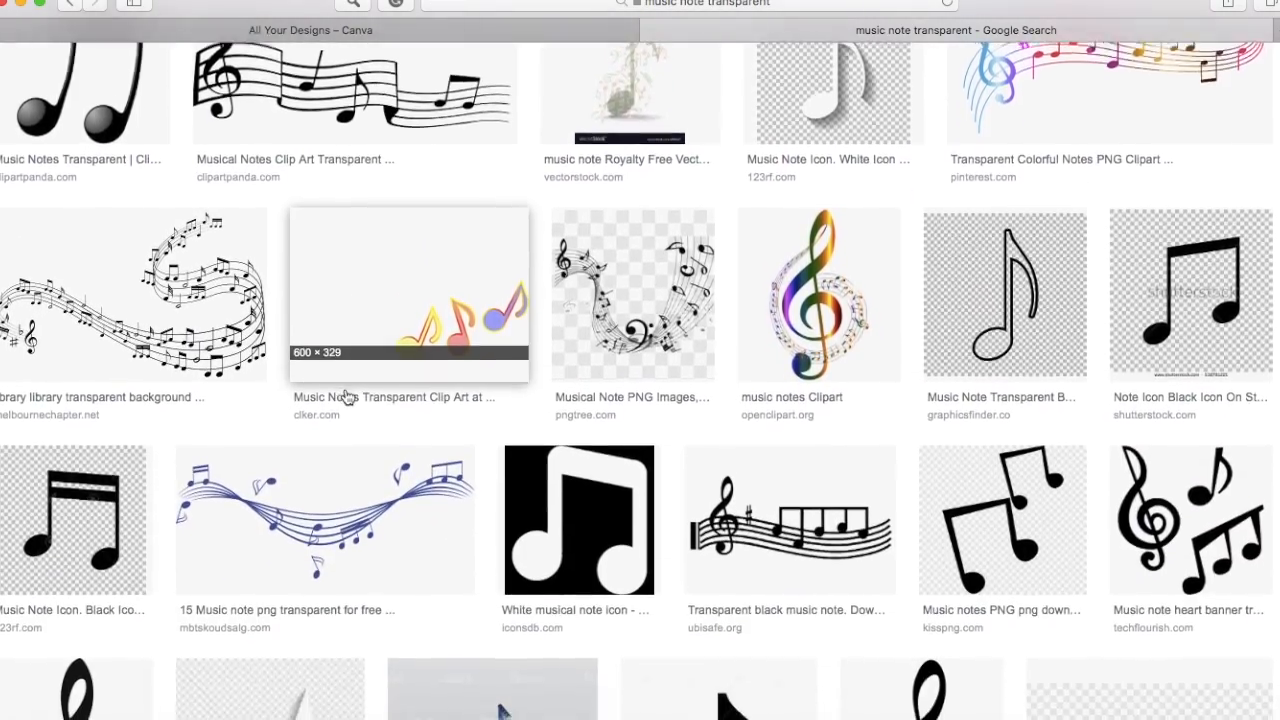
scroll(down, 3)
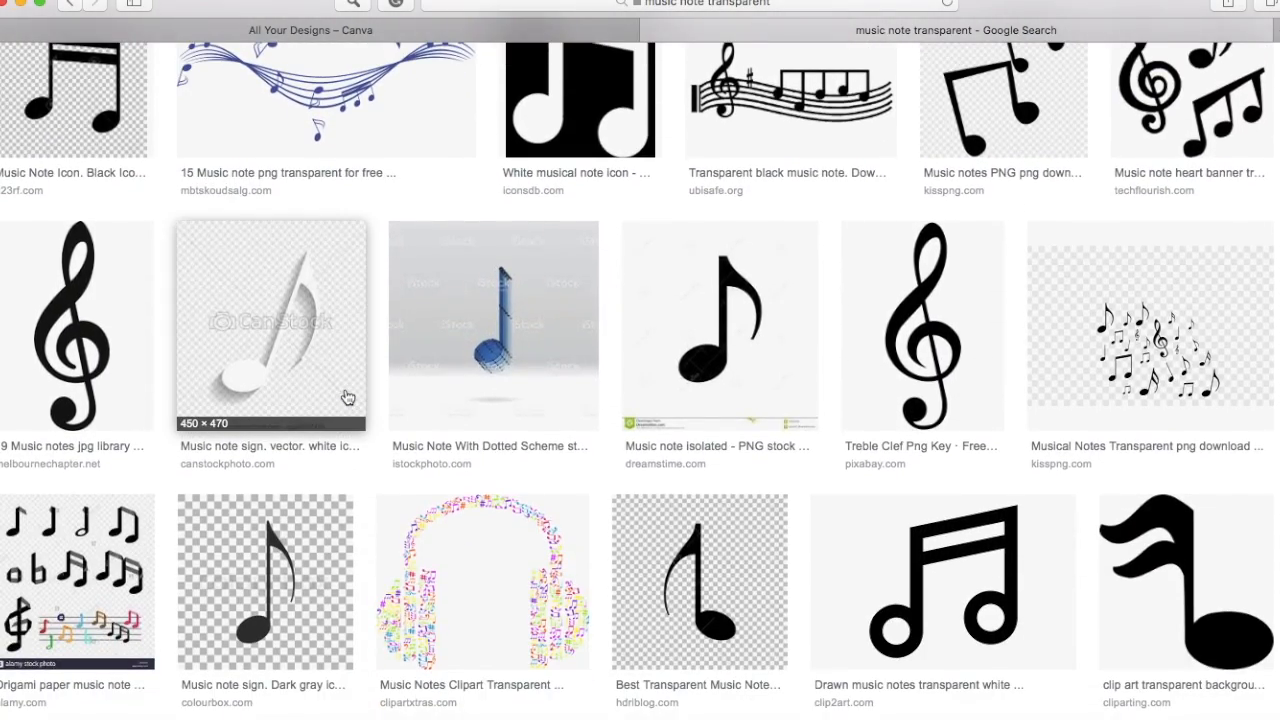
scroll(down, 3)
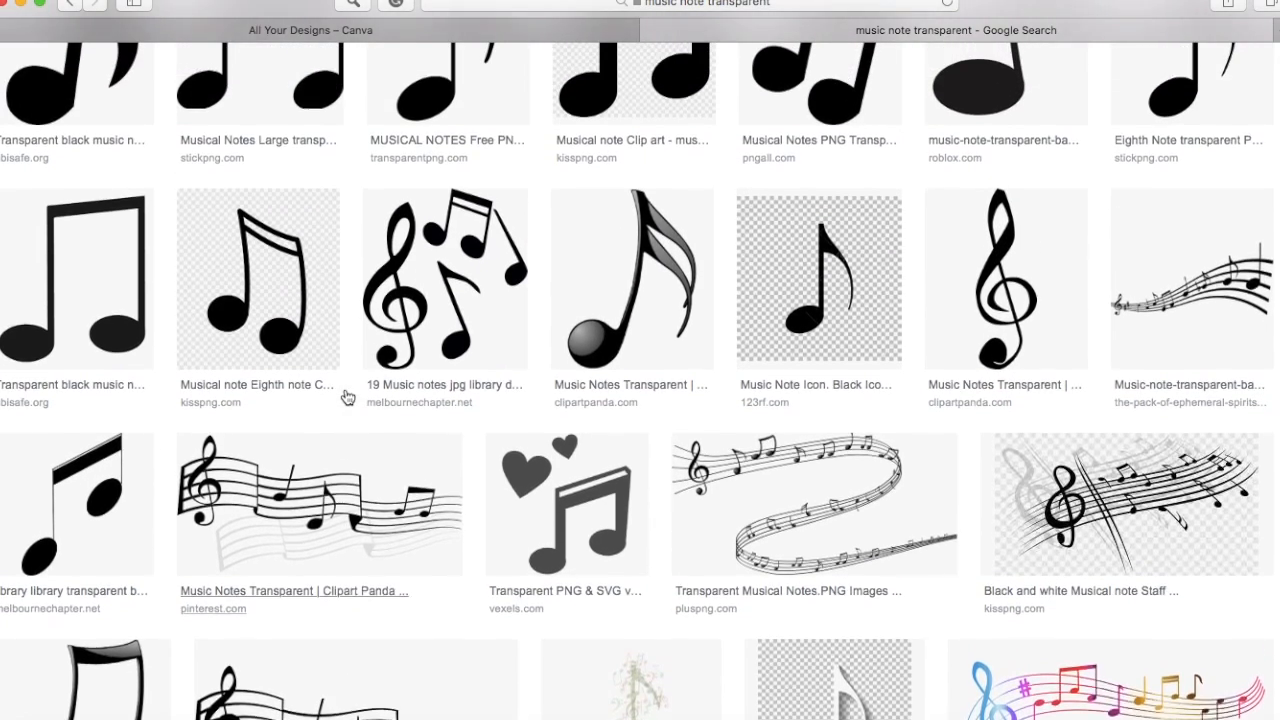
scroll(up, 3)
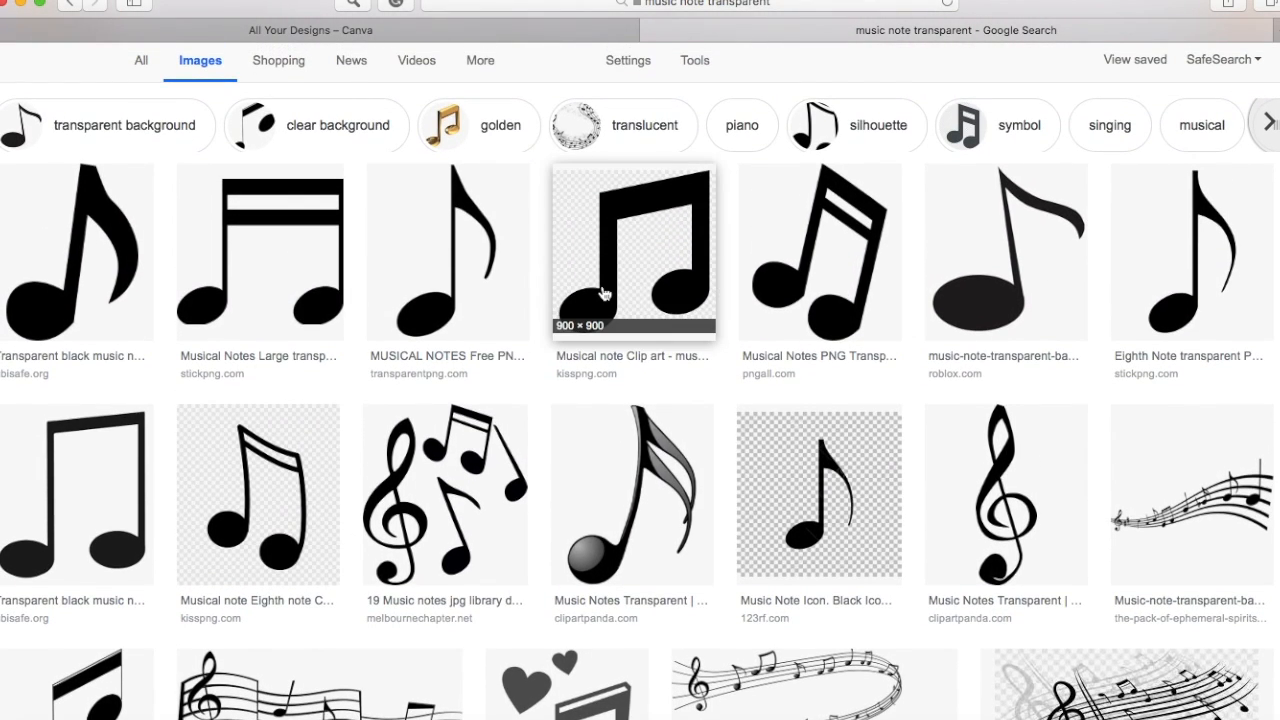
- Preview the black beamed music note clipart and save it for later
click(632, 252)
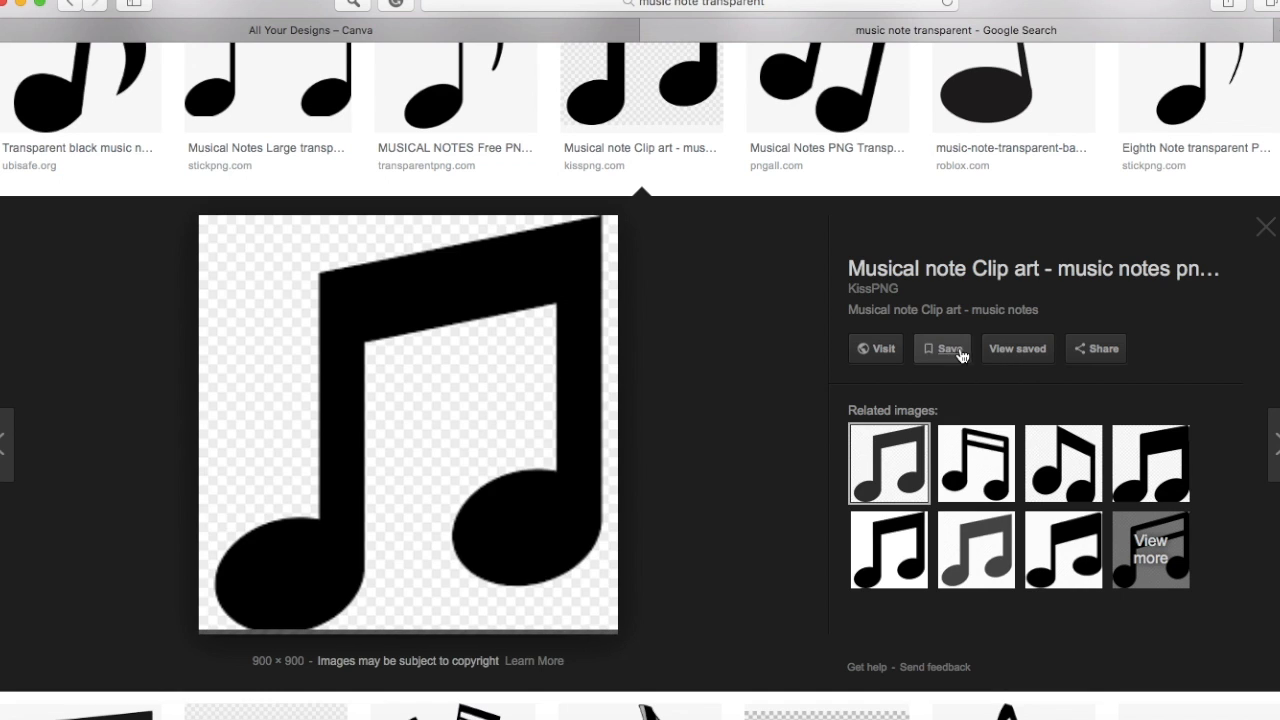
click(1264, 226)
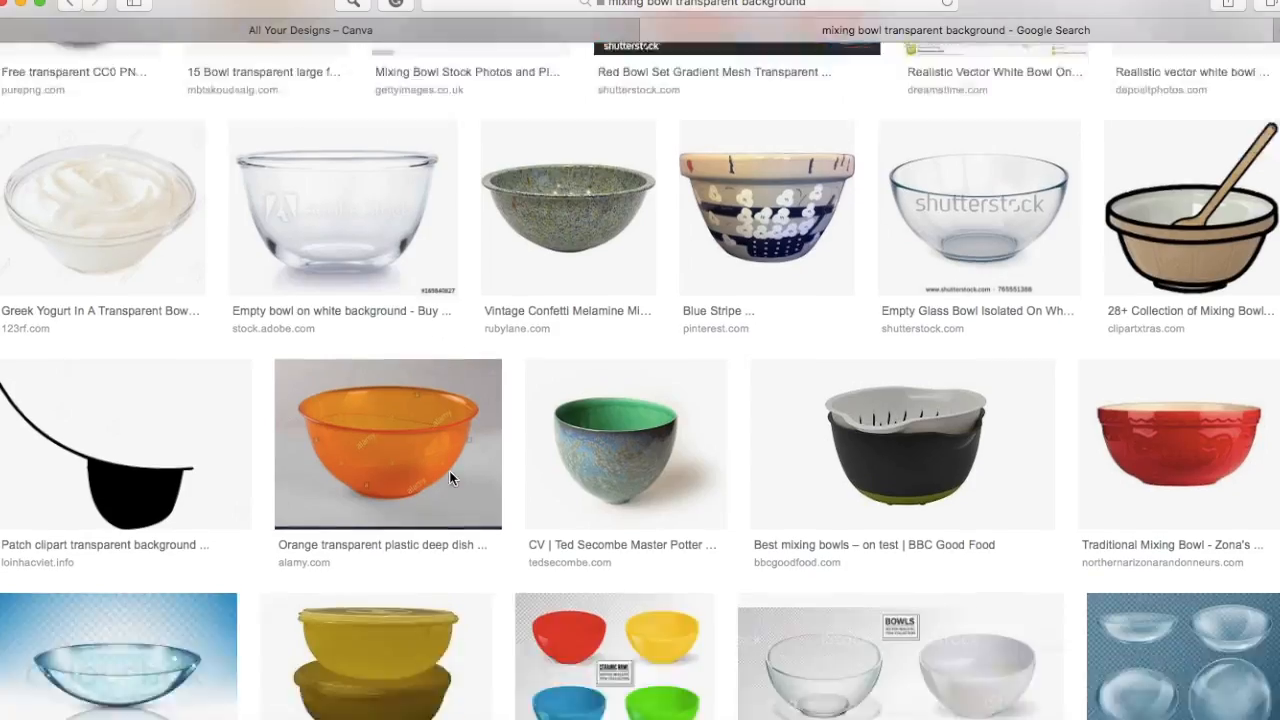
- Browse the mixing bowl and book clipart results, then switch to the Canva designs page
scroll(down, 3)
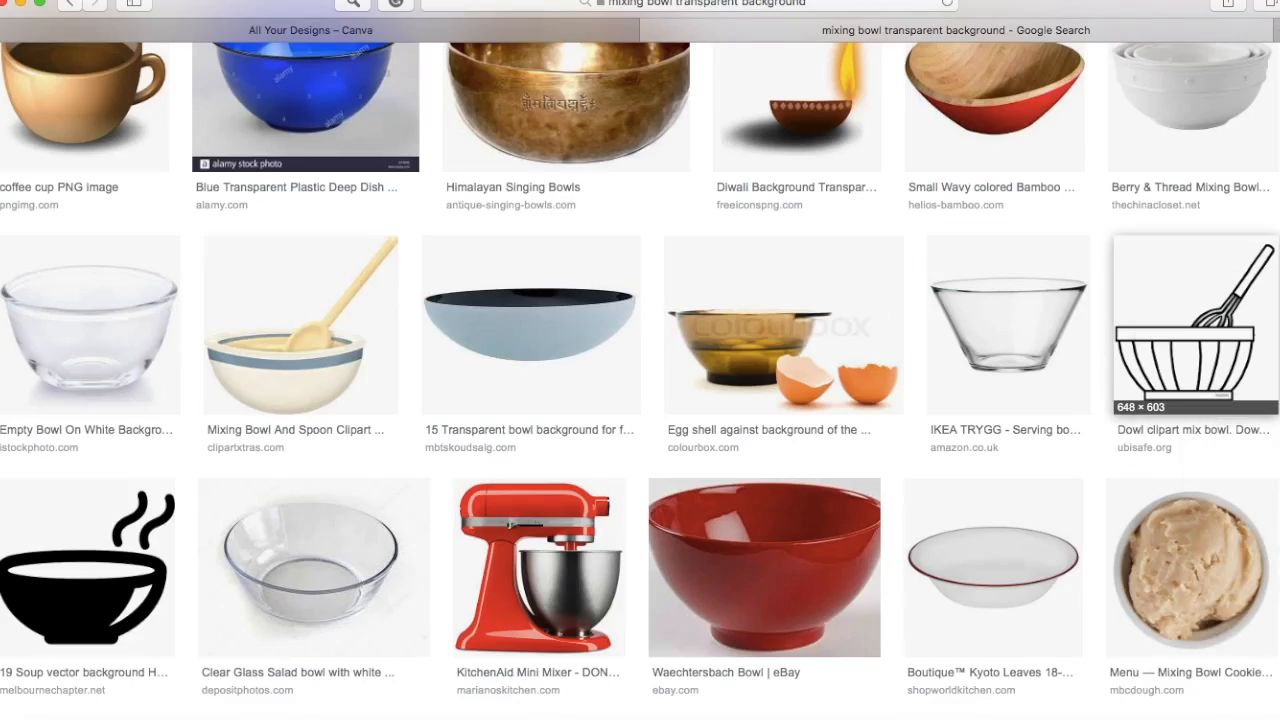
scroll(down, 3)
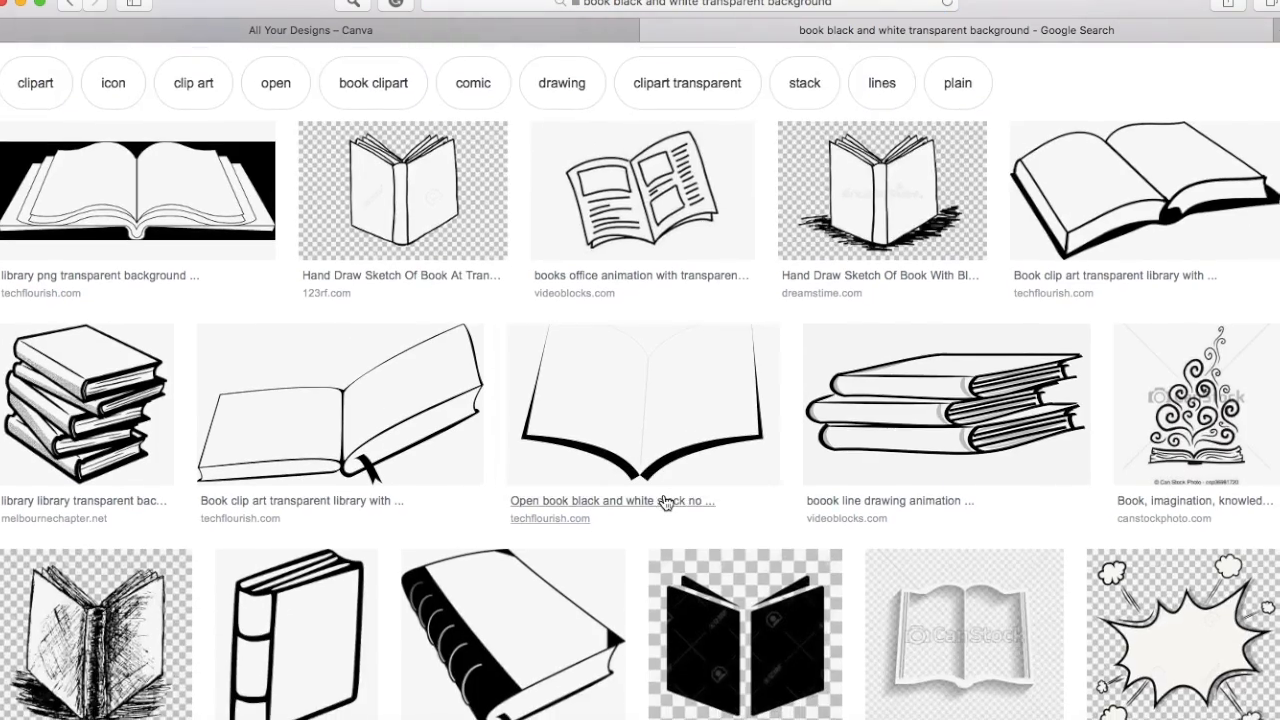
scroll(down, 3)
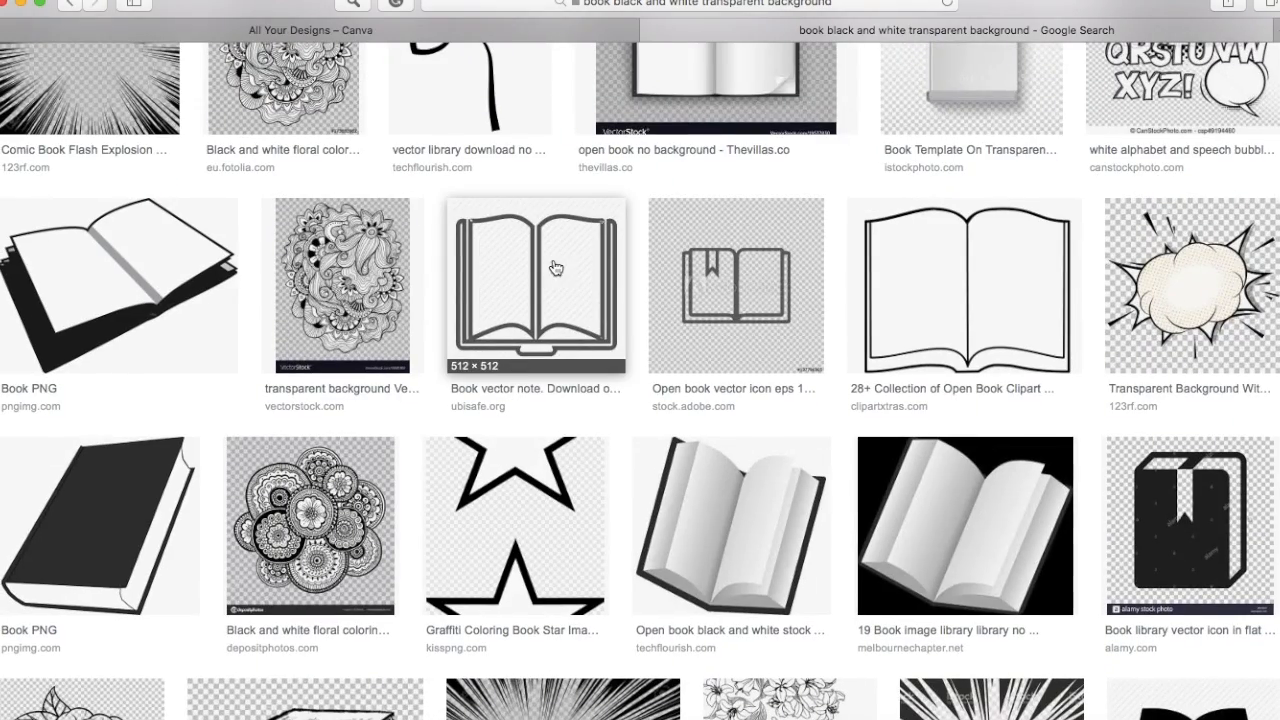
scroll(down, 3)
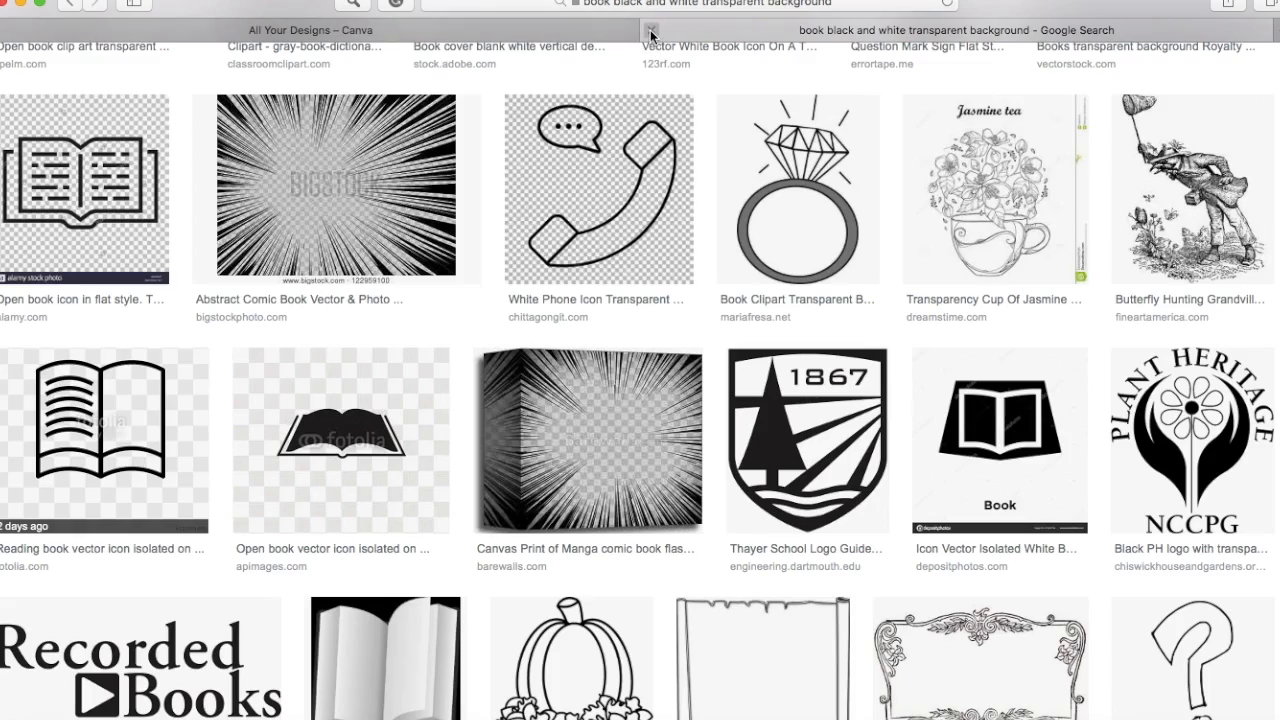
click(310, 30)
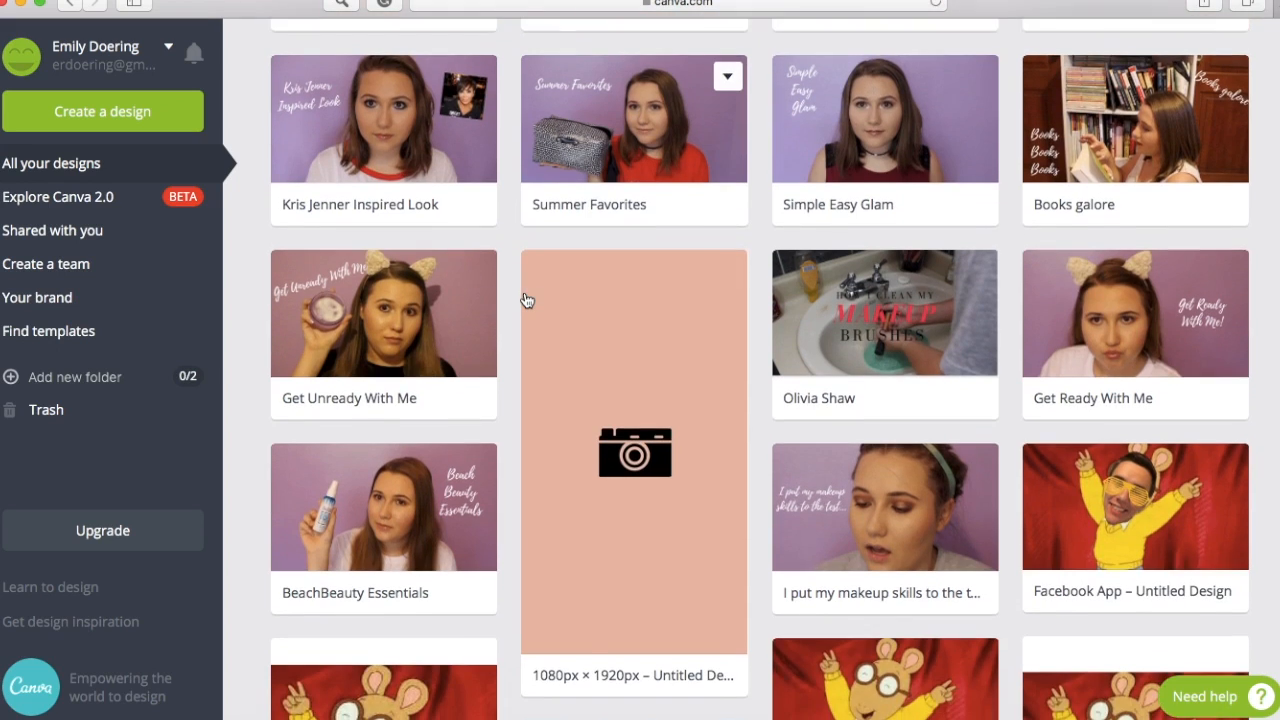
- Open the peach 1080×1920 untitled design and look through its camera, passport and music note pages
click(632, 452)
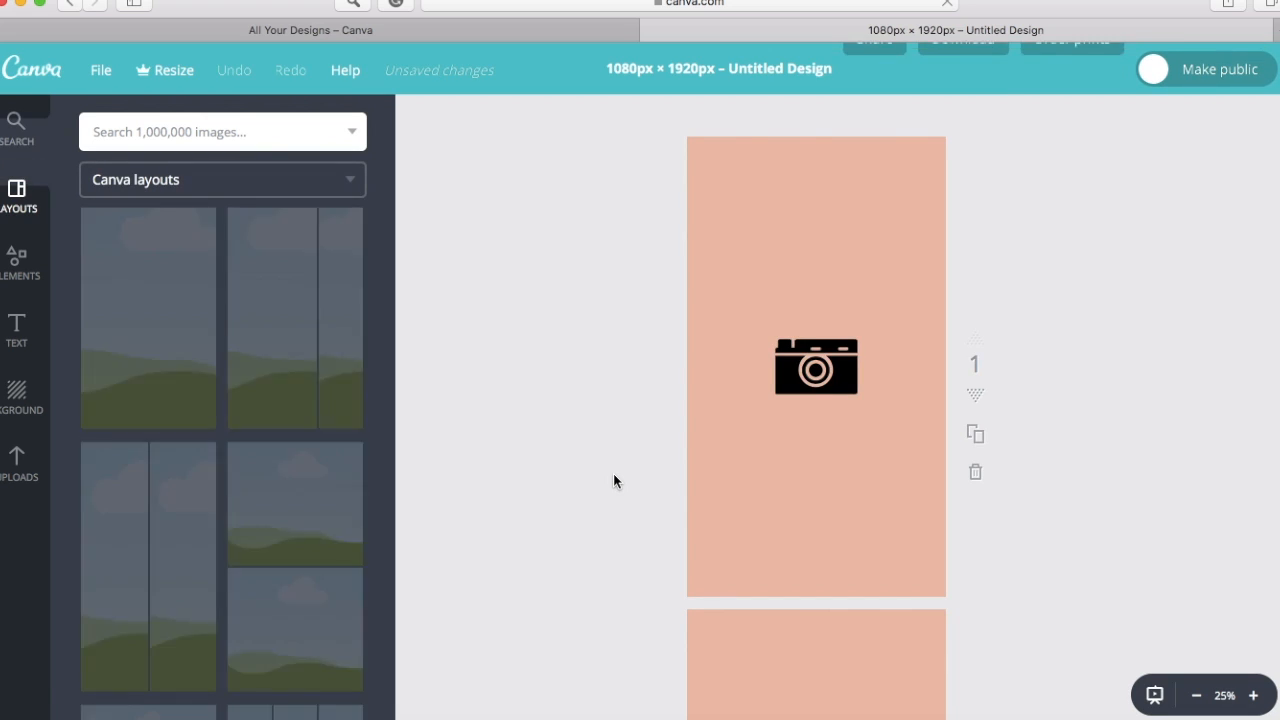
scroll(down, 3)
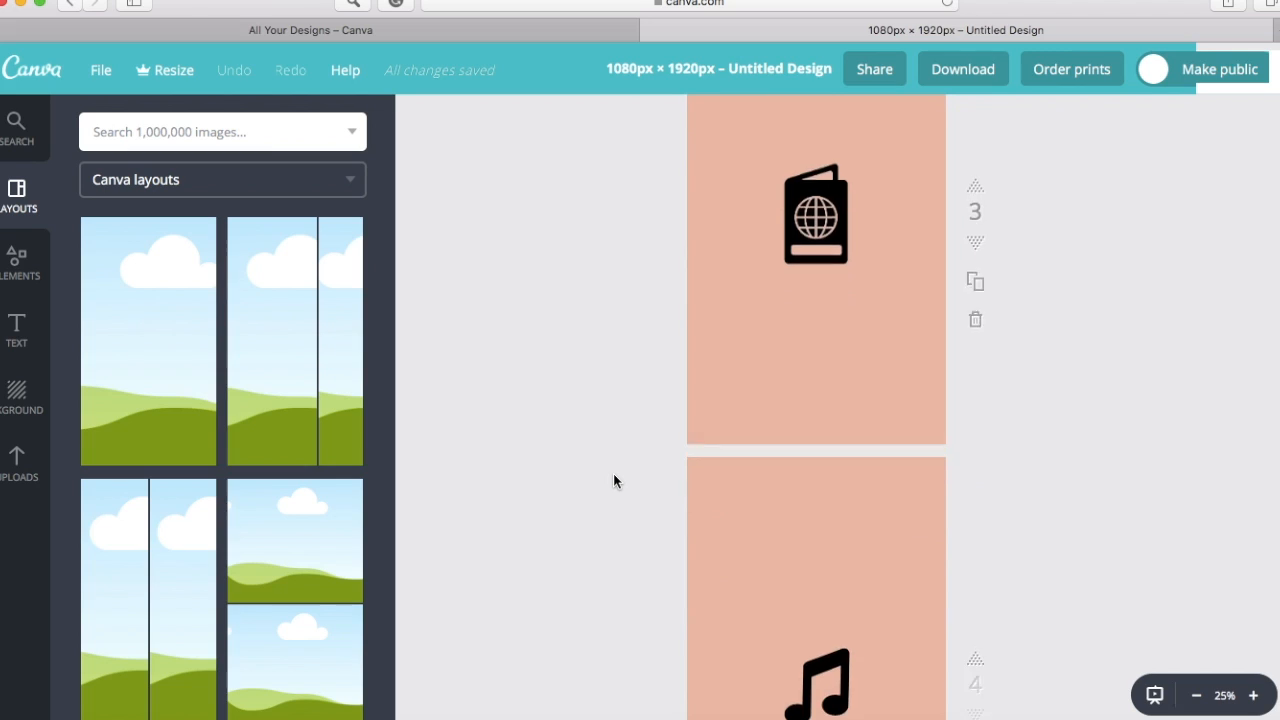
scroll(down, 3)
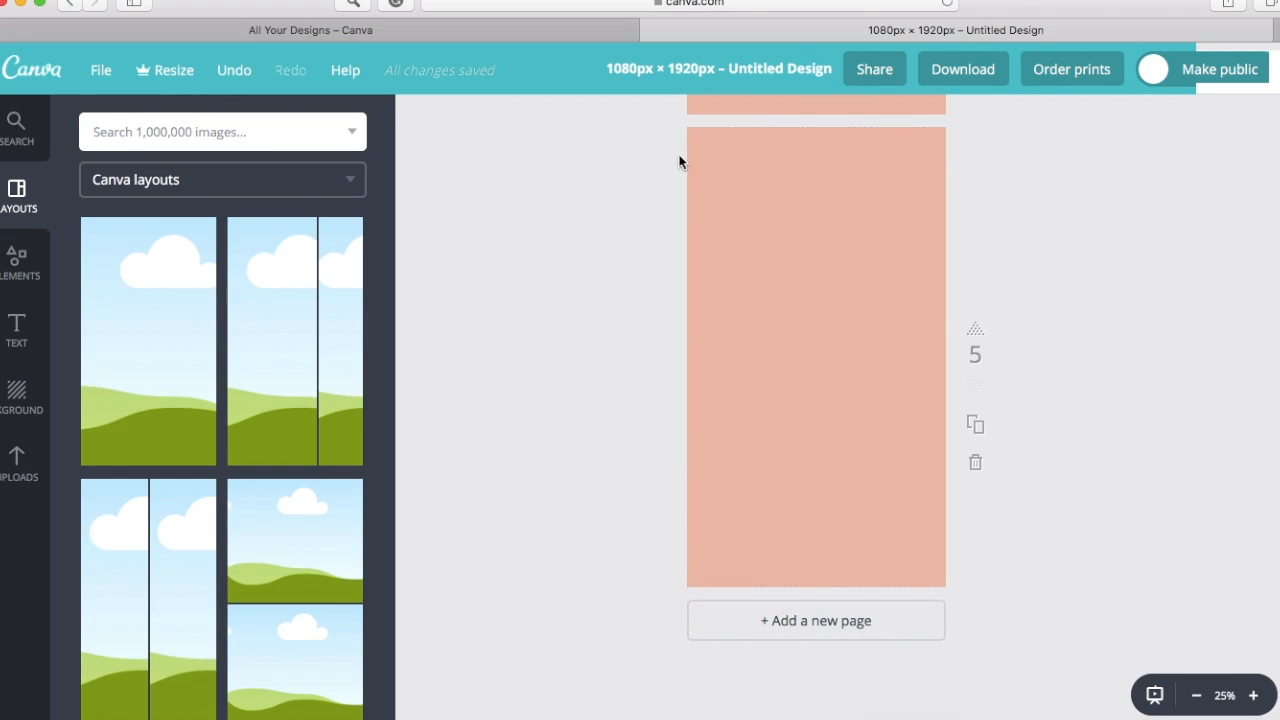
scroll(up, 3)
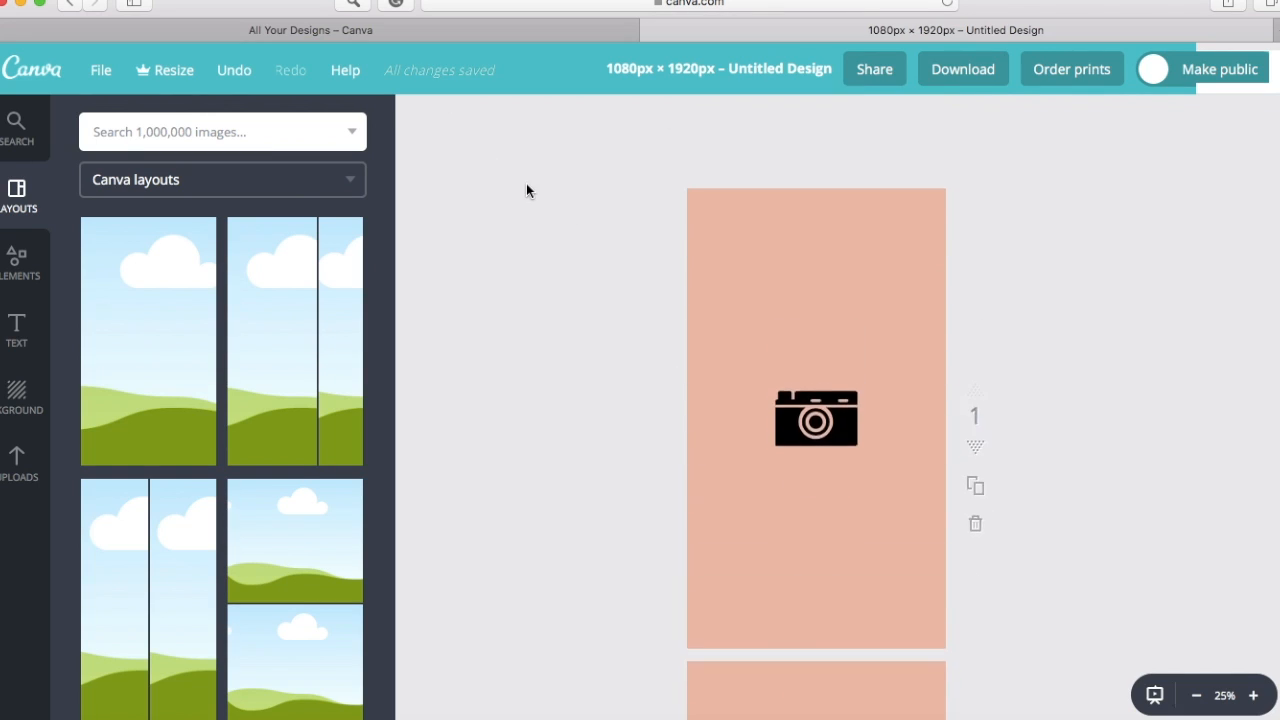
scroll(down, 3)
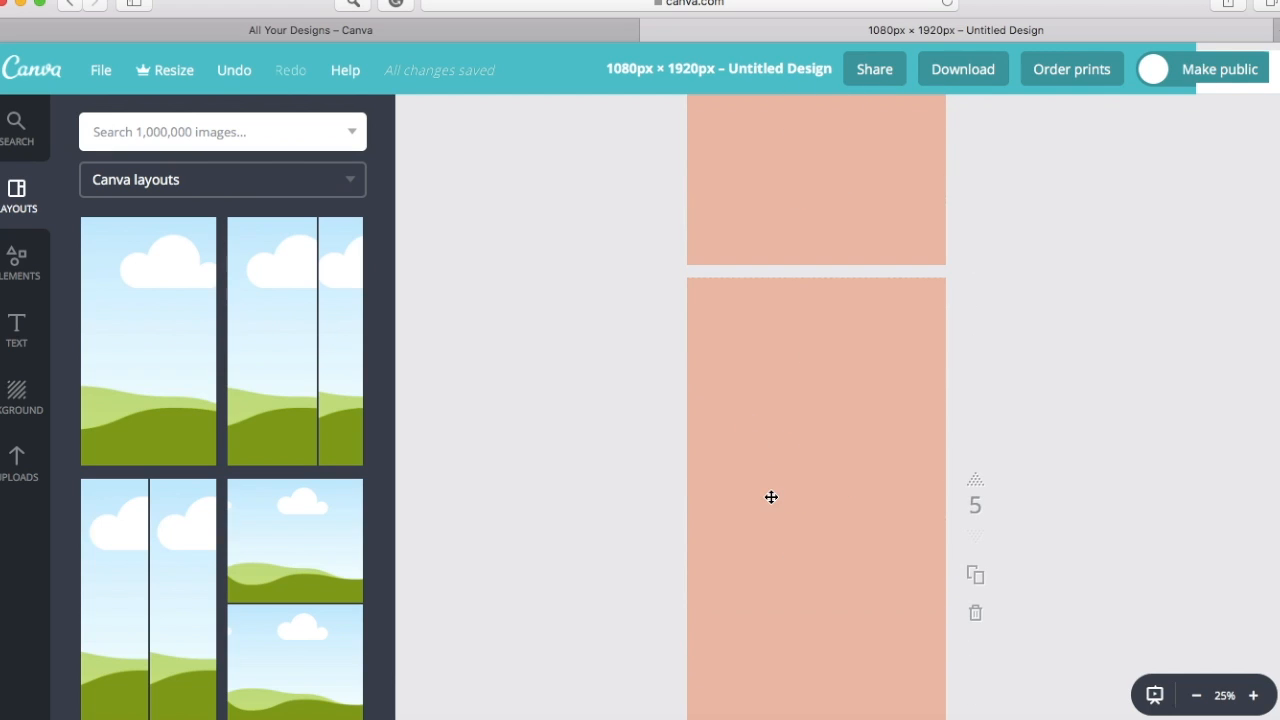
- Give the blank fifth page a custom peach background matching the other pages
click(418, 116)
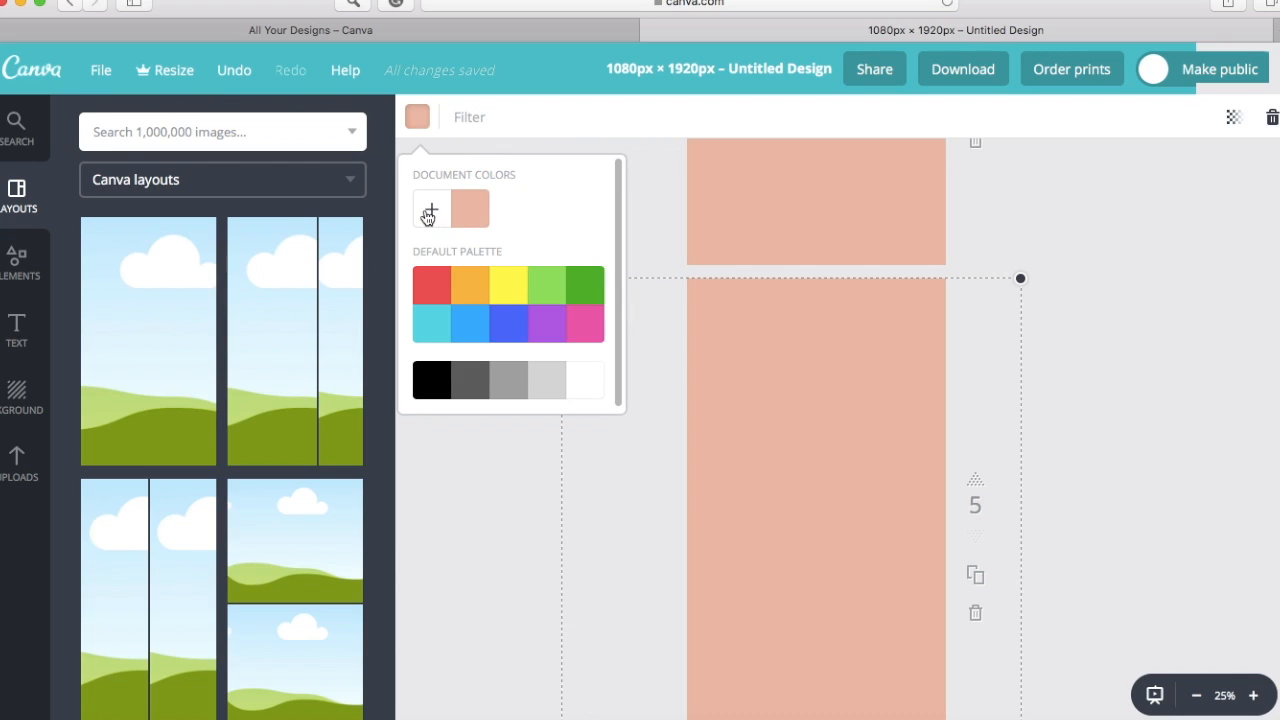
click(430, 208)
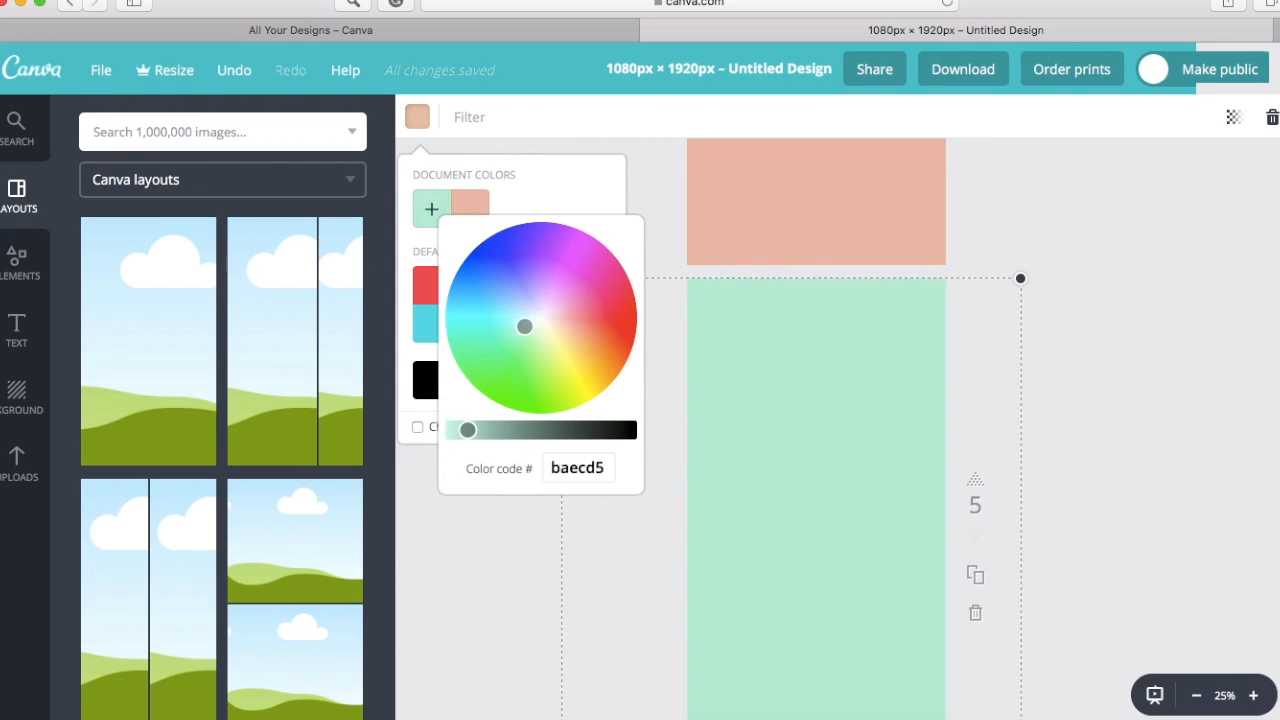
click(548, 332)
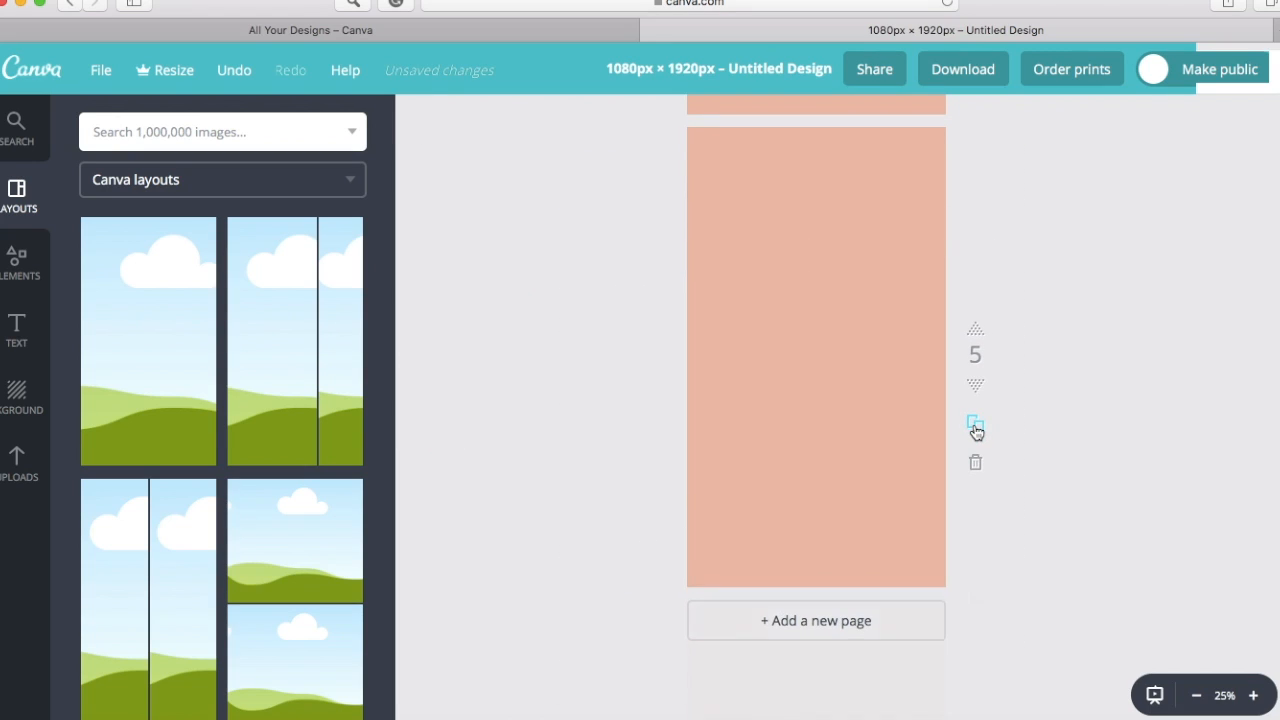
- Duplicate the blank page and upload the saved book and mixing bowl clipart from the Desktop
click(976, 428)
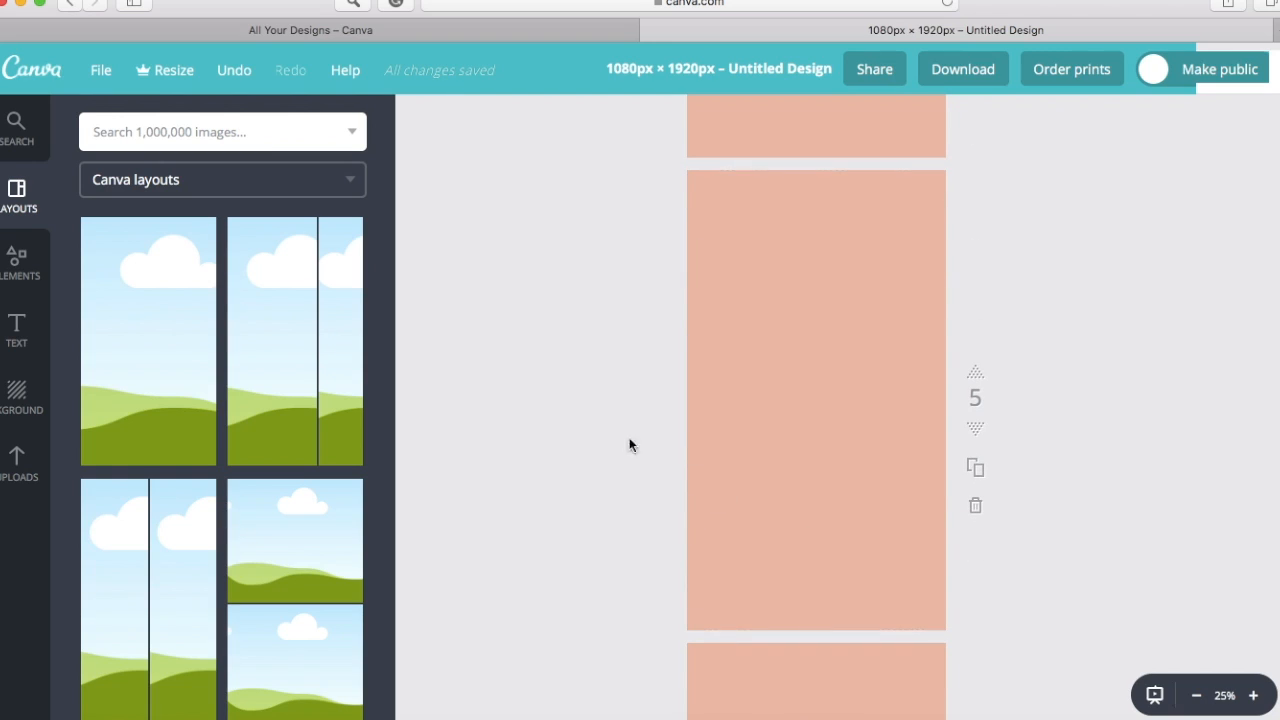
mouse_move(84, 424)
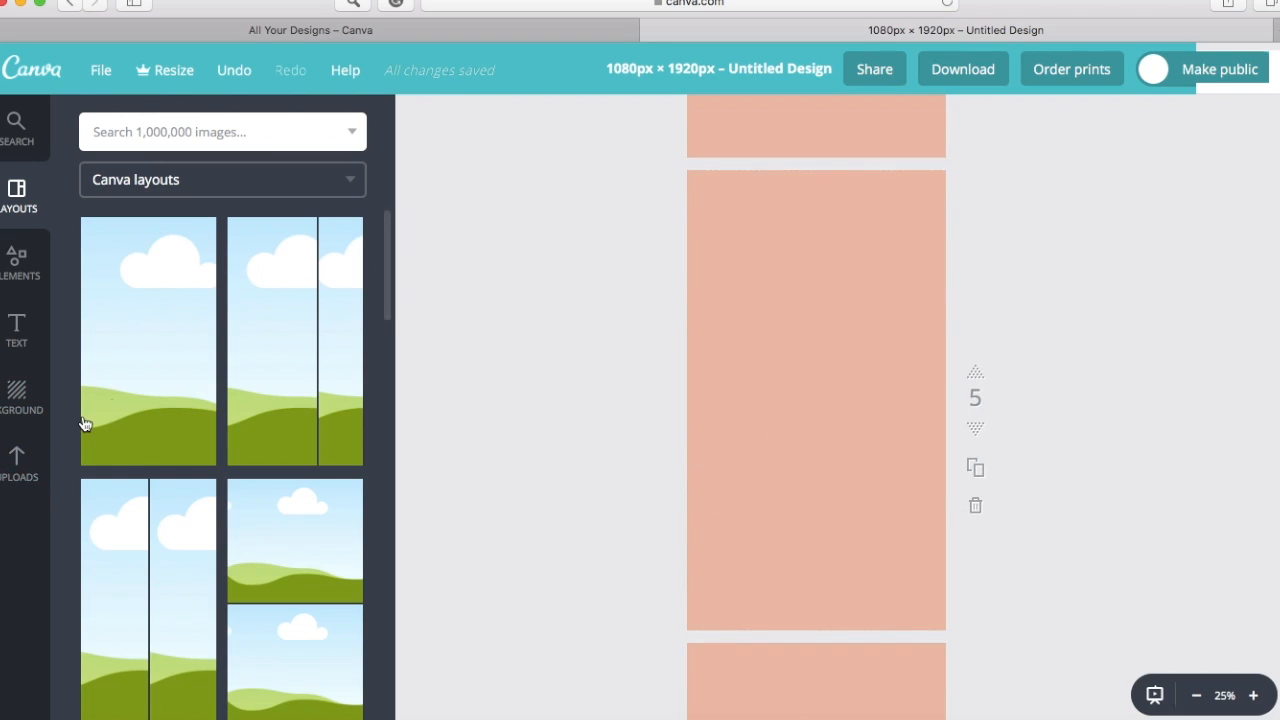
mouse_move(18, 462)
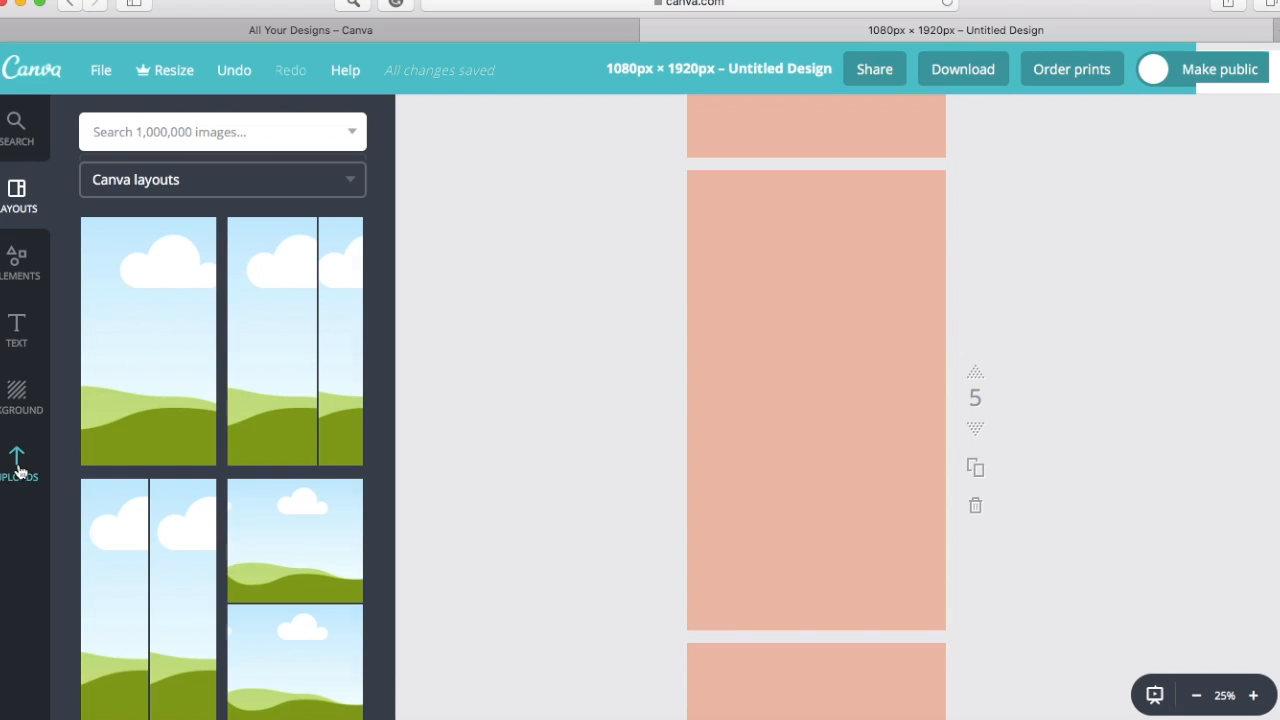
click(16, 460)
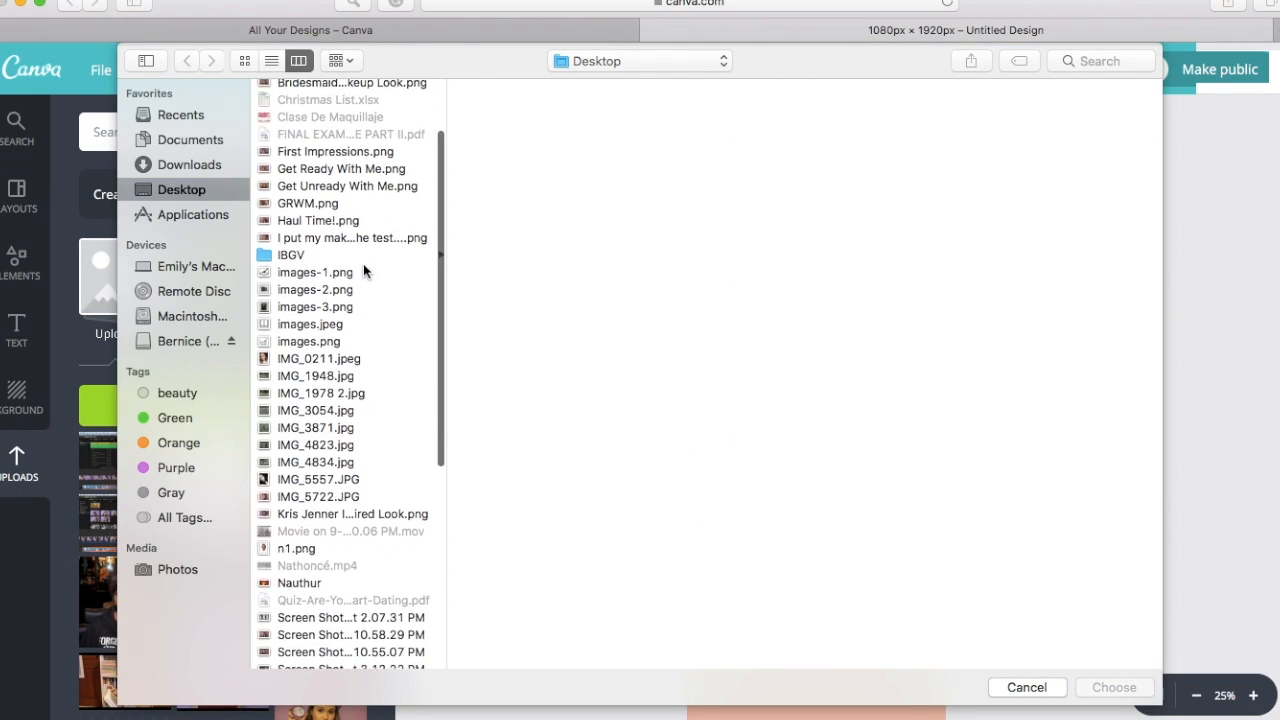
click(316, 256)
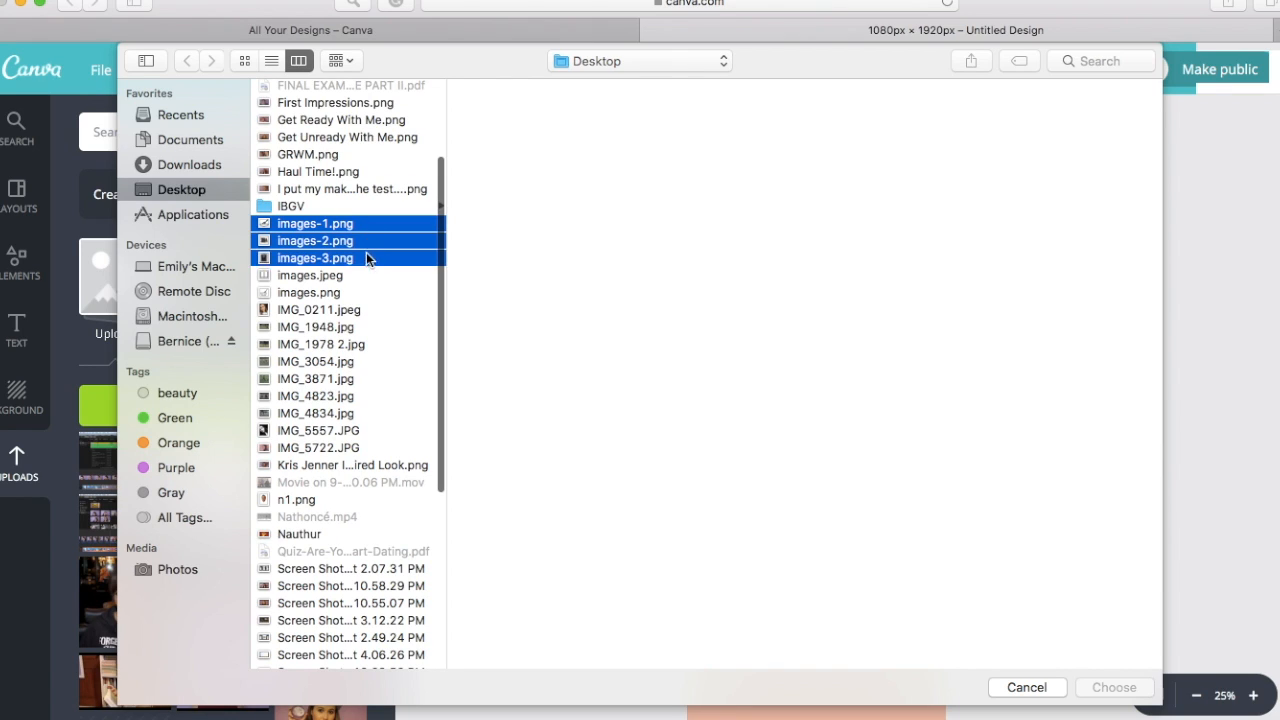
click(308, 292)
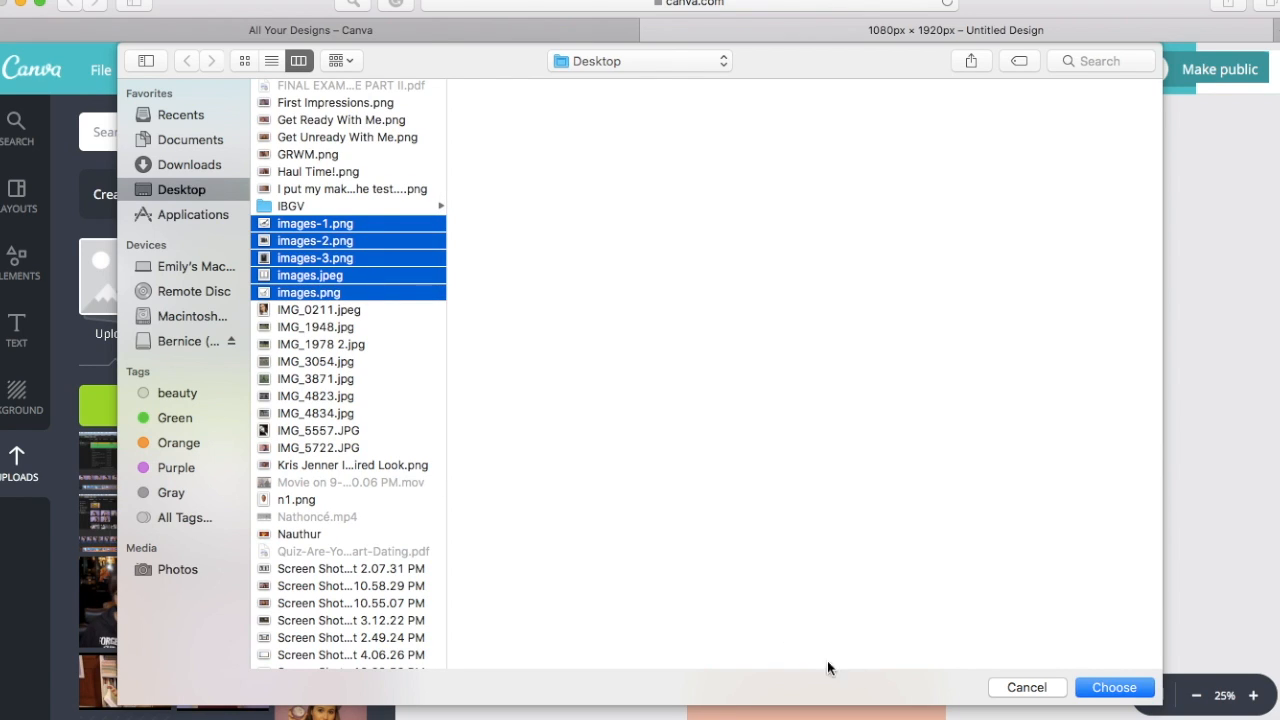
click(1114, 688)
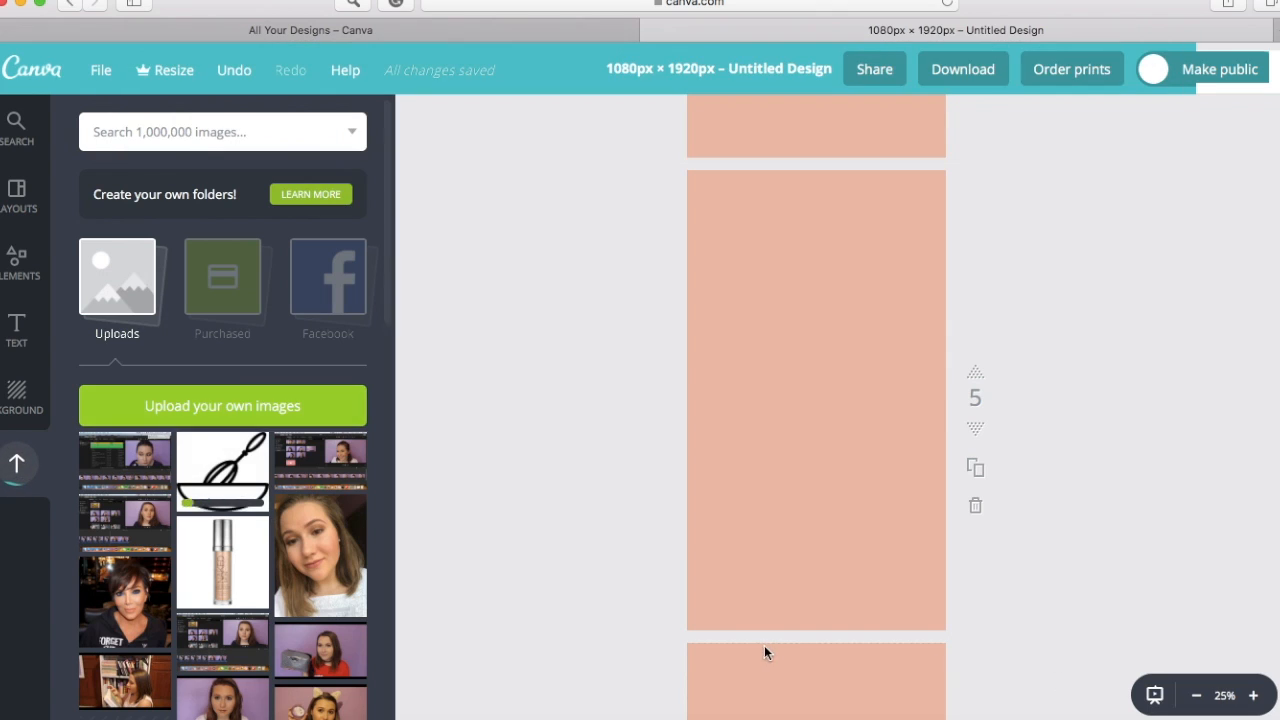
scroll(up, 3)
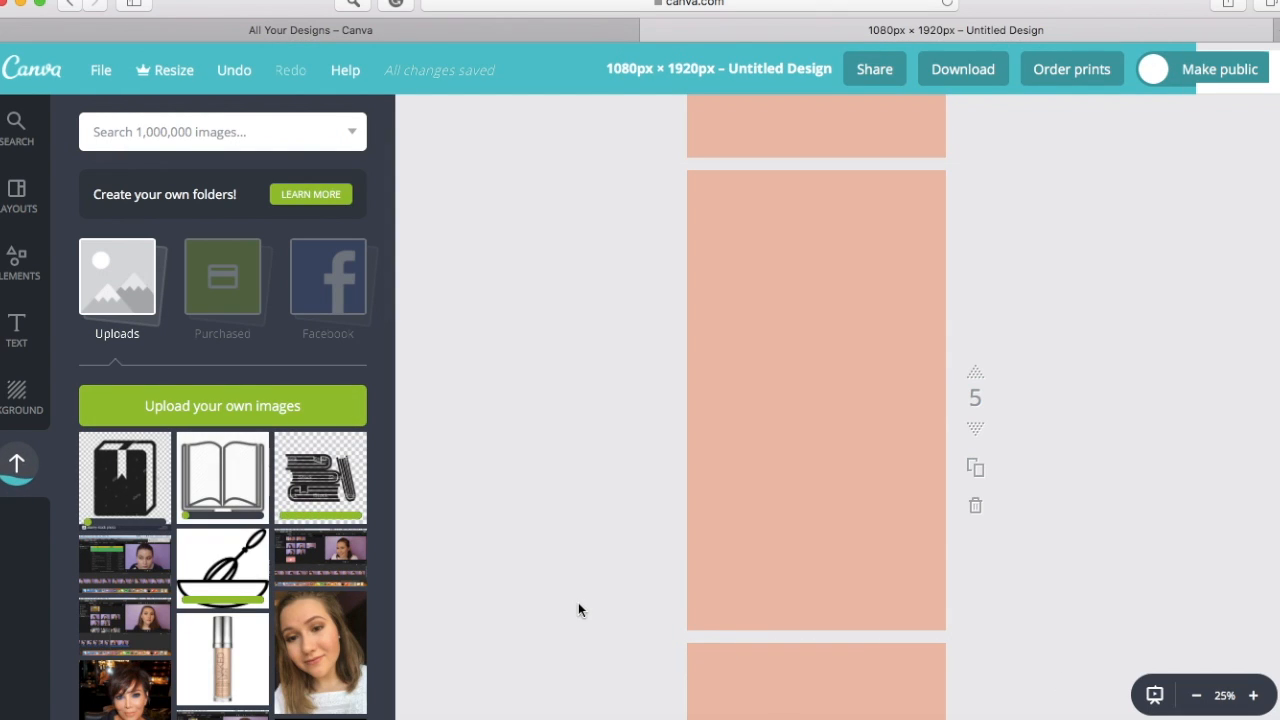
- Search Canva's element library for 'mixing bowl' and browse the bowl illustrations
click(16, 256)
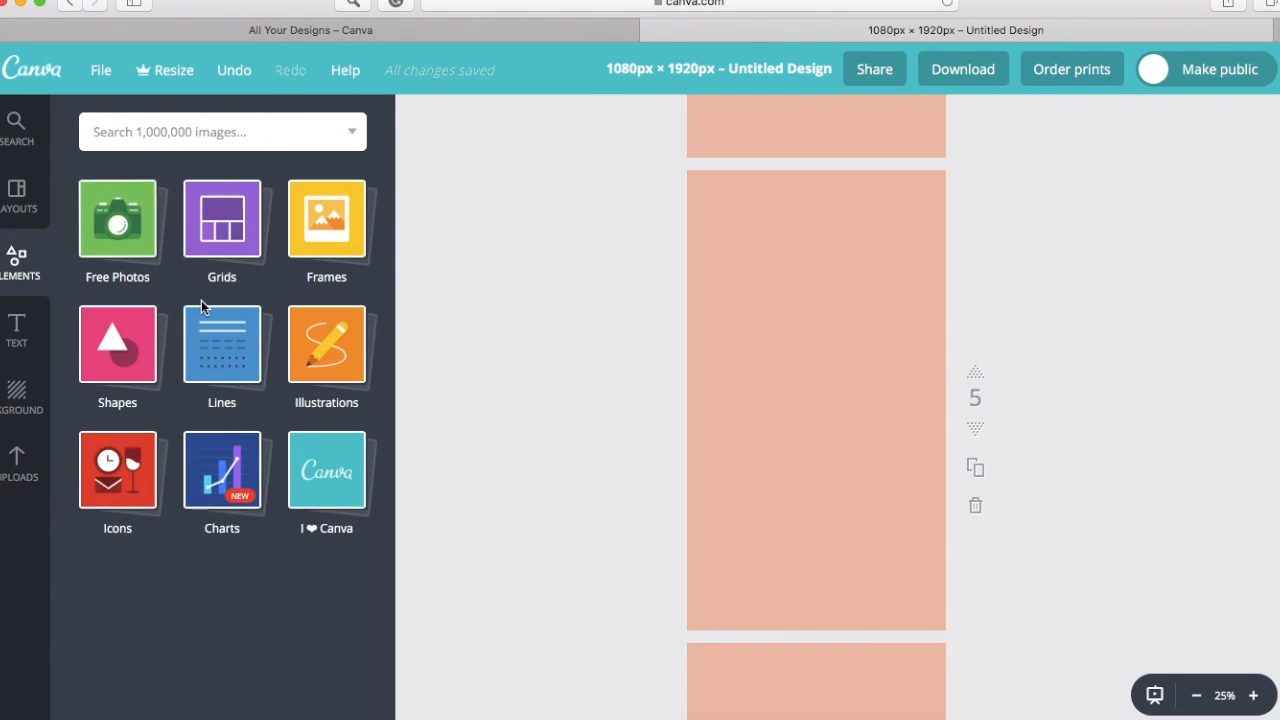
click(200, 132)
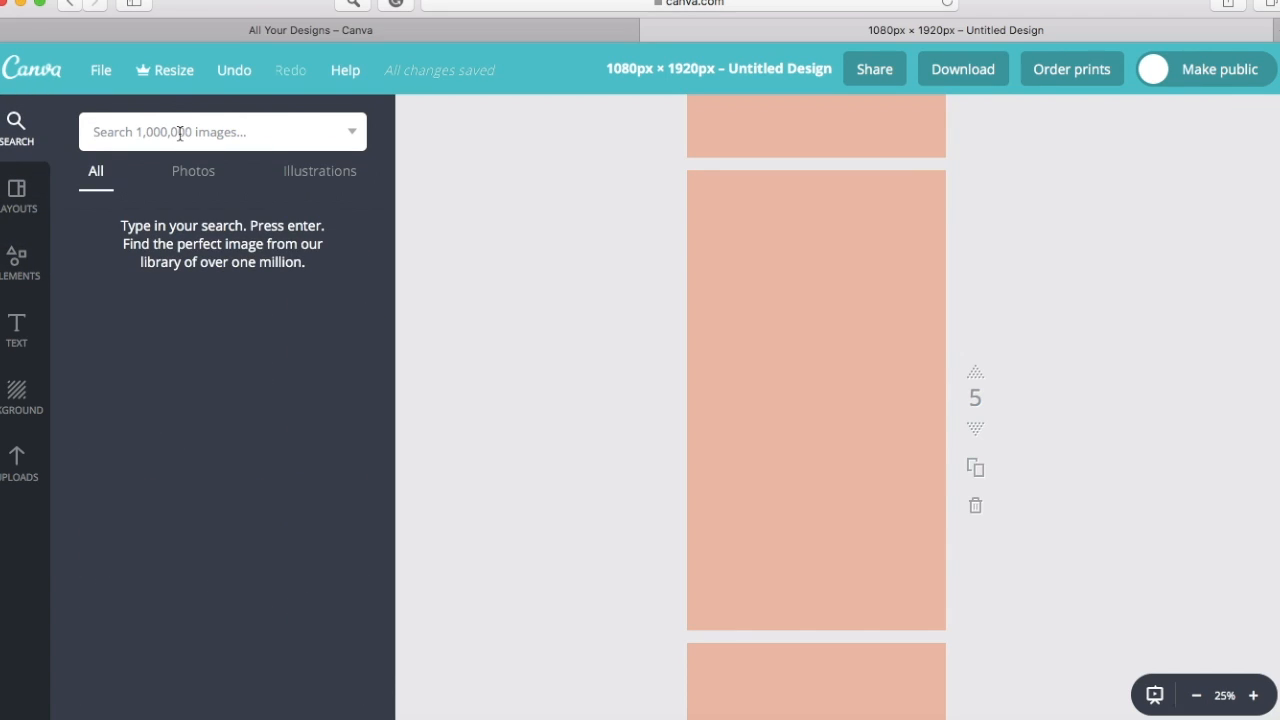
text(mixing bowl)
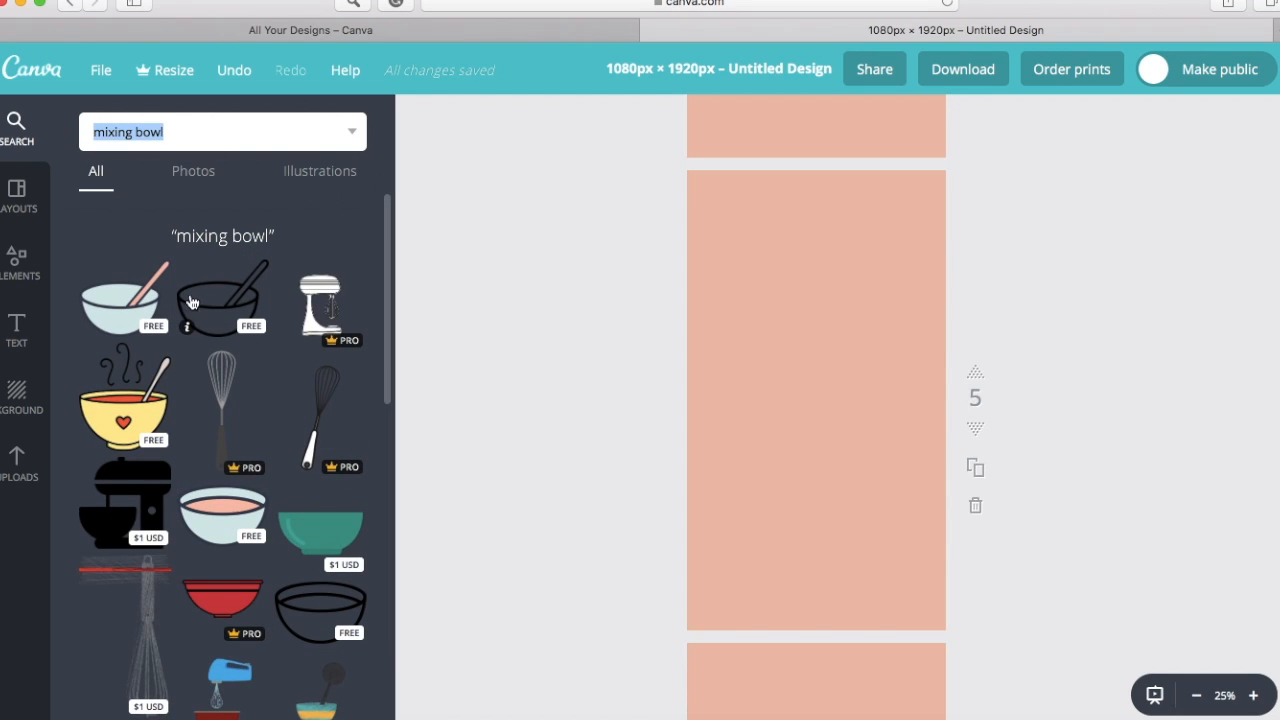
scroll(down, 3)
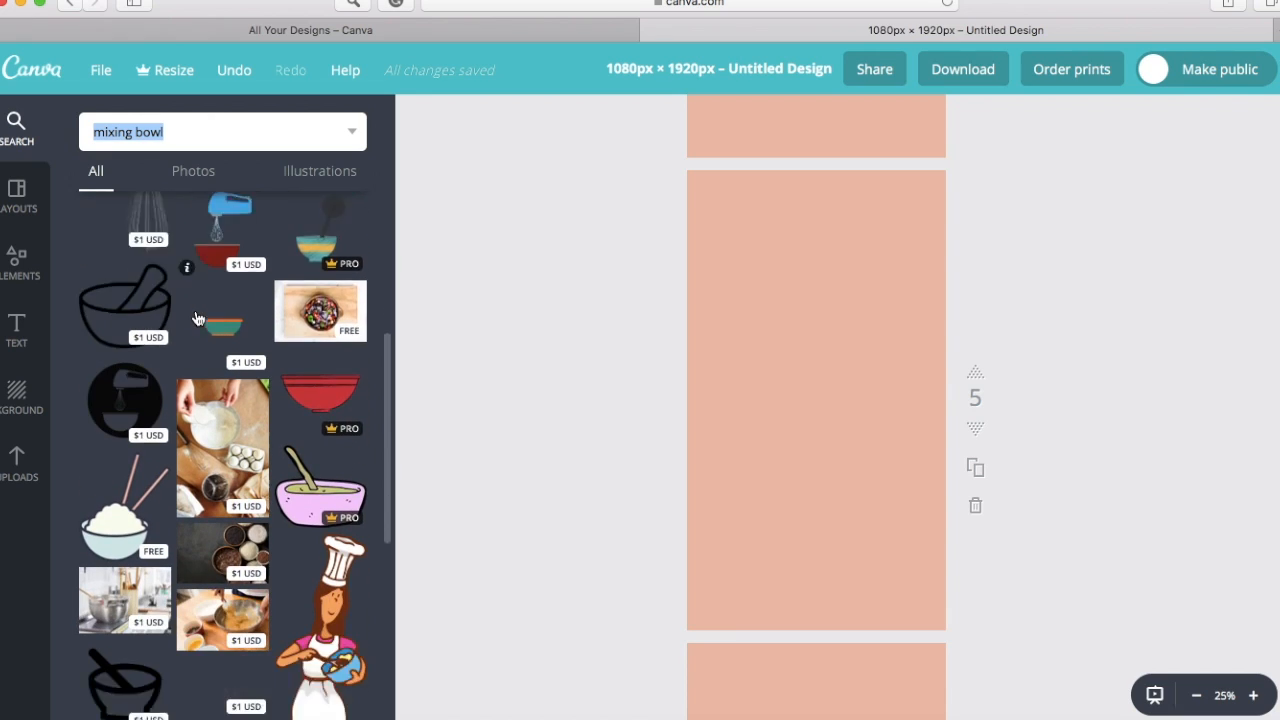
scroll(down, 3)
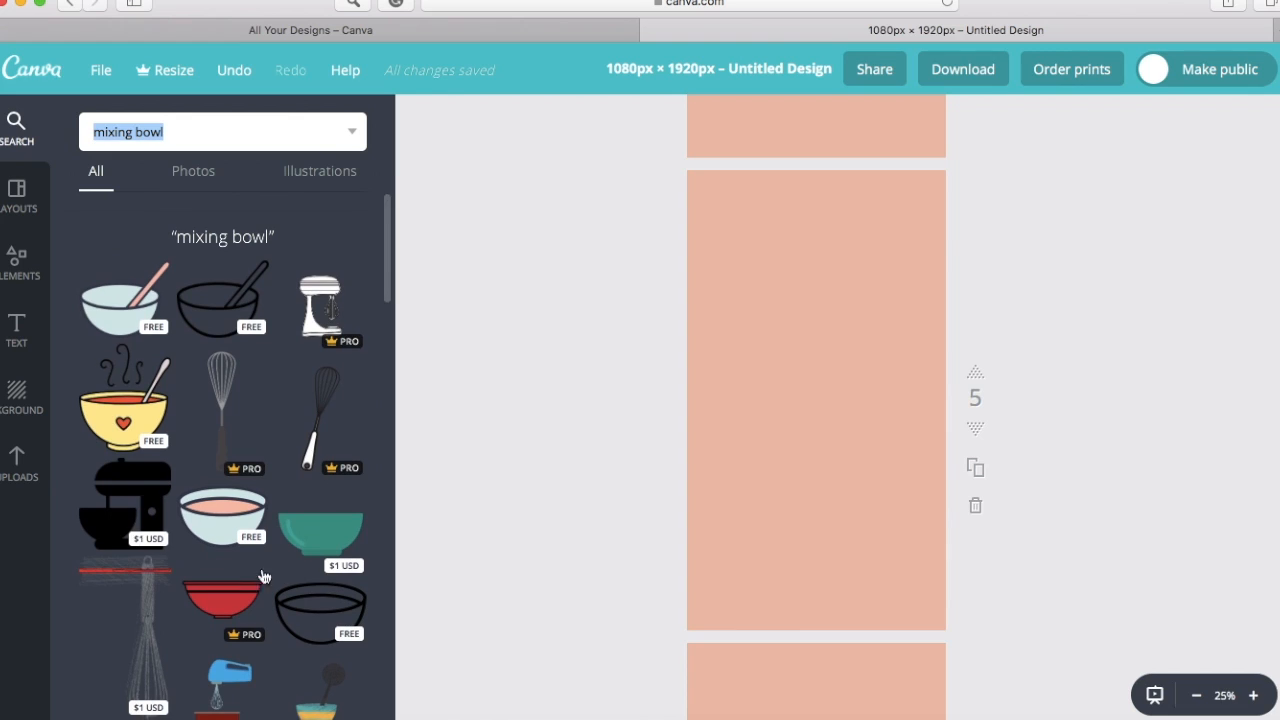
mouse_move(210, 304)
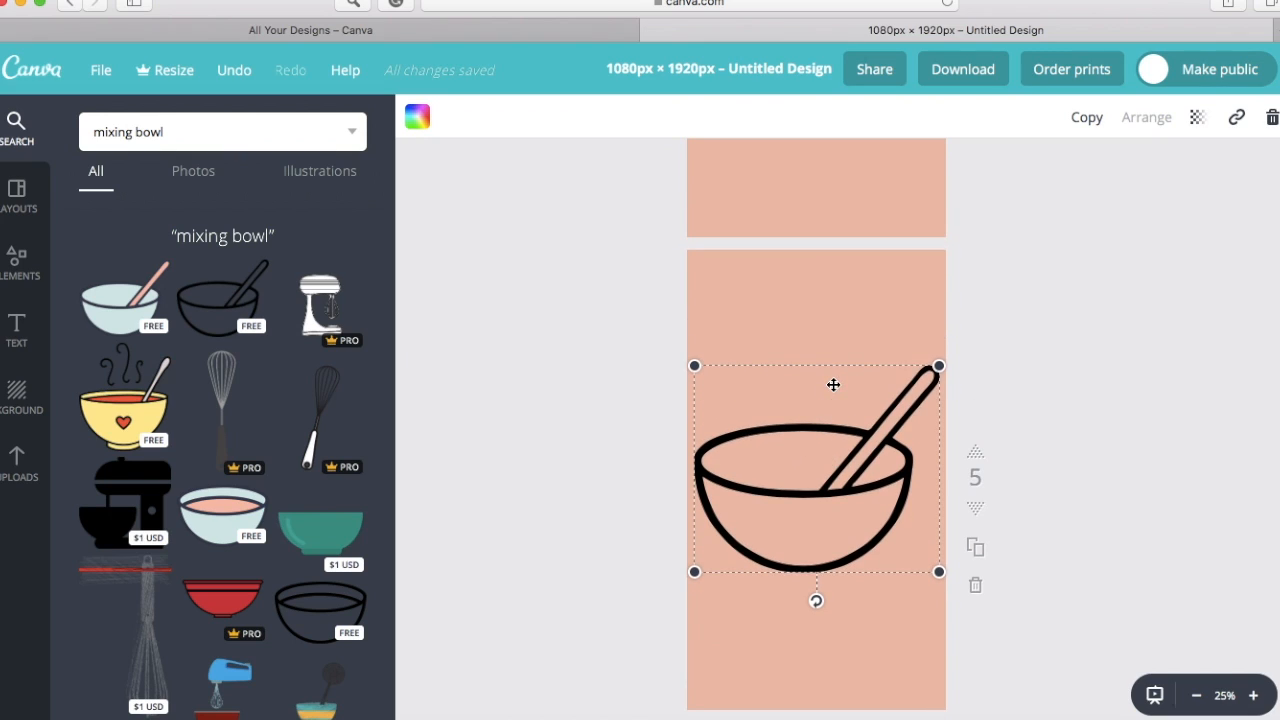
- Shrink the black outline mixing bowl and centre it on peach page 5
drag(938, 364, 818, 464)
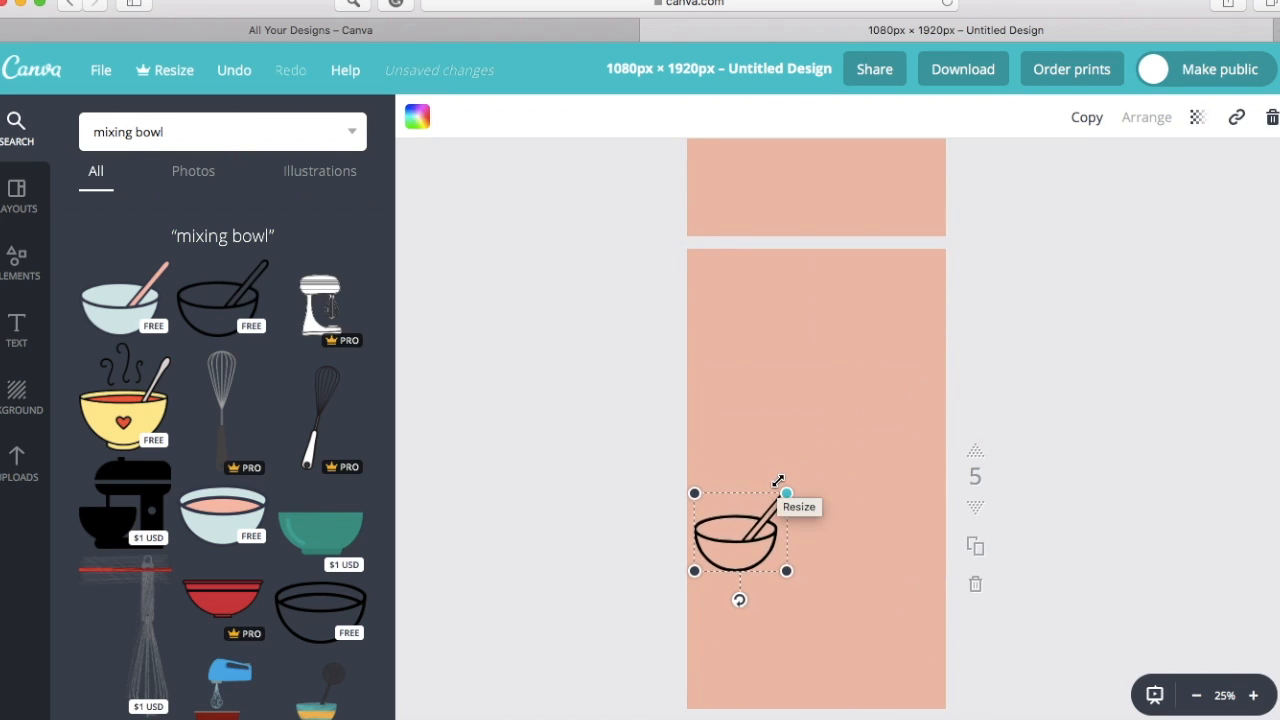
scroll(up, 3)
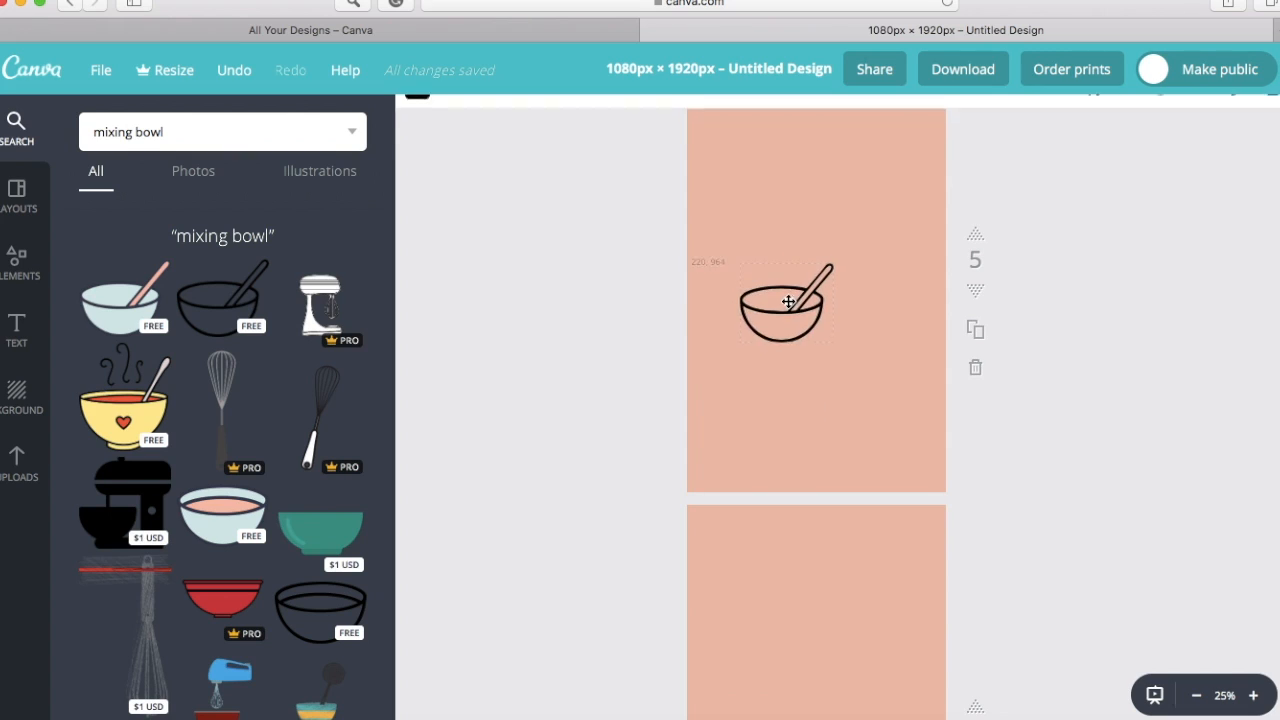
drag(784, 304, 816, 370)
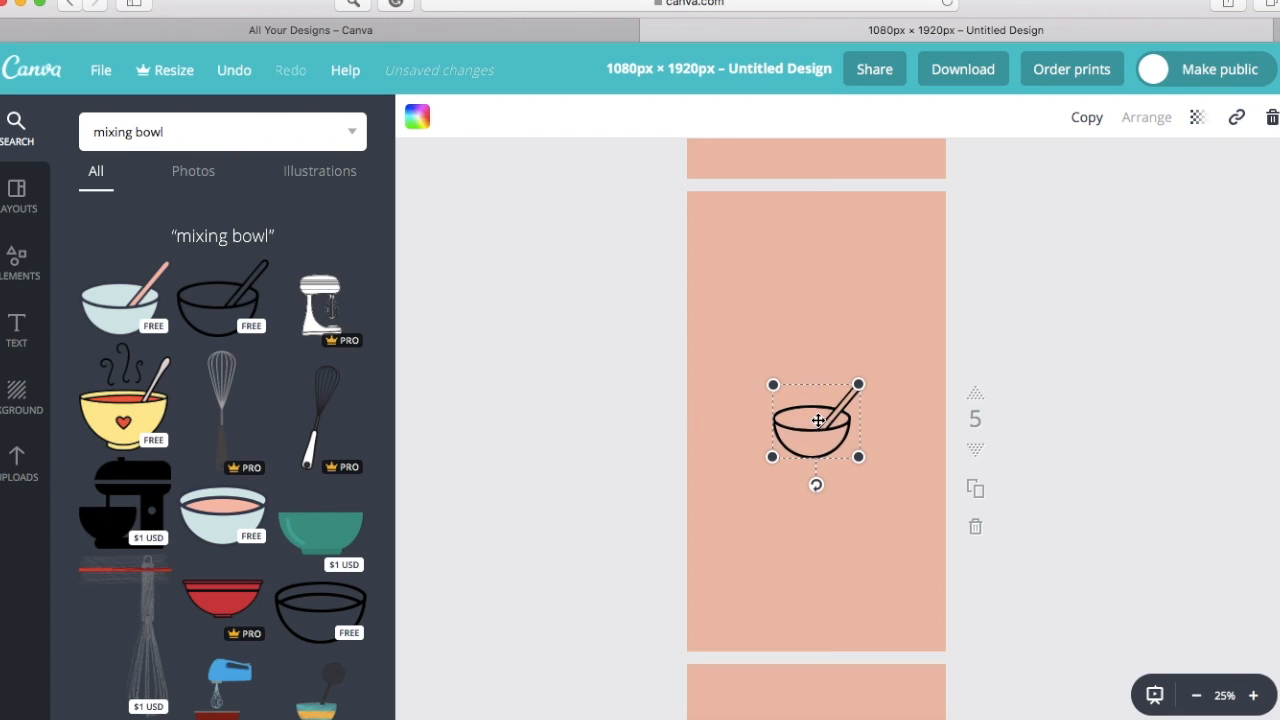
click(16, 464)
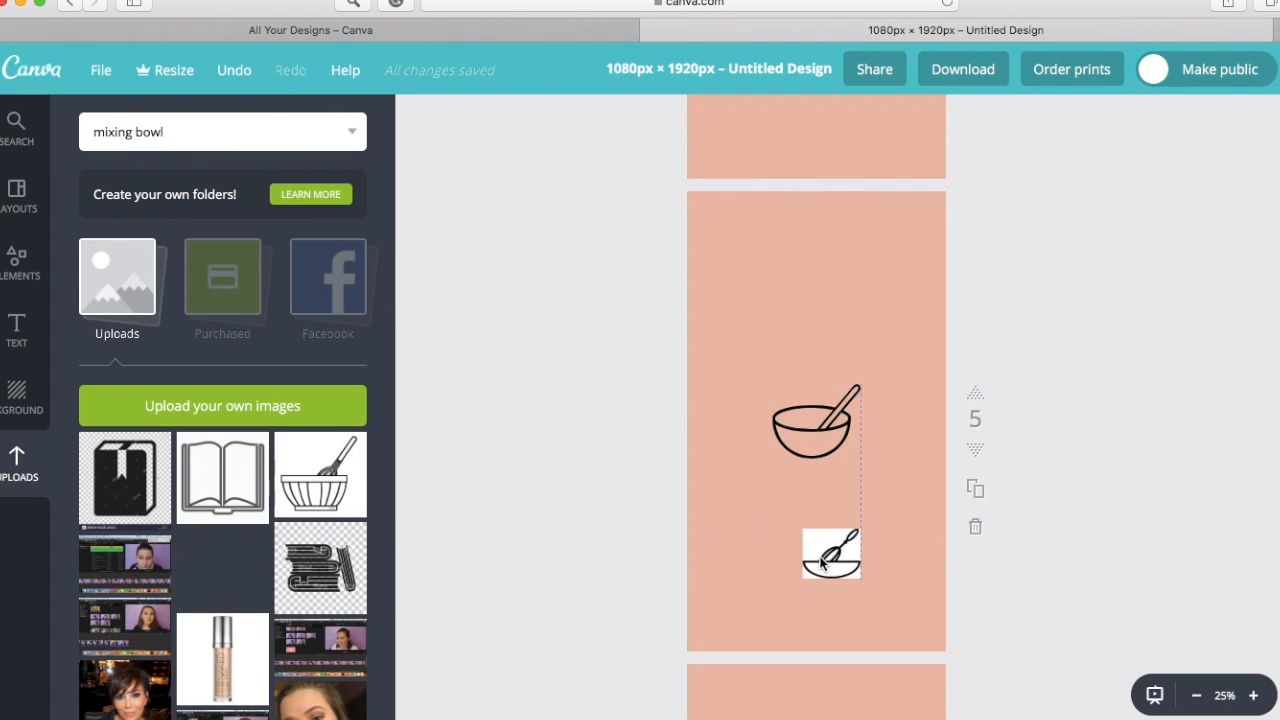
- Place a small black book icon centred on peach page 6 and bring up the download options
click(976, 526)
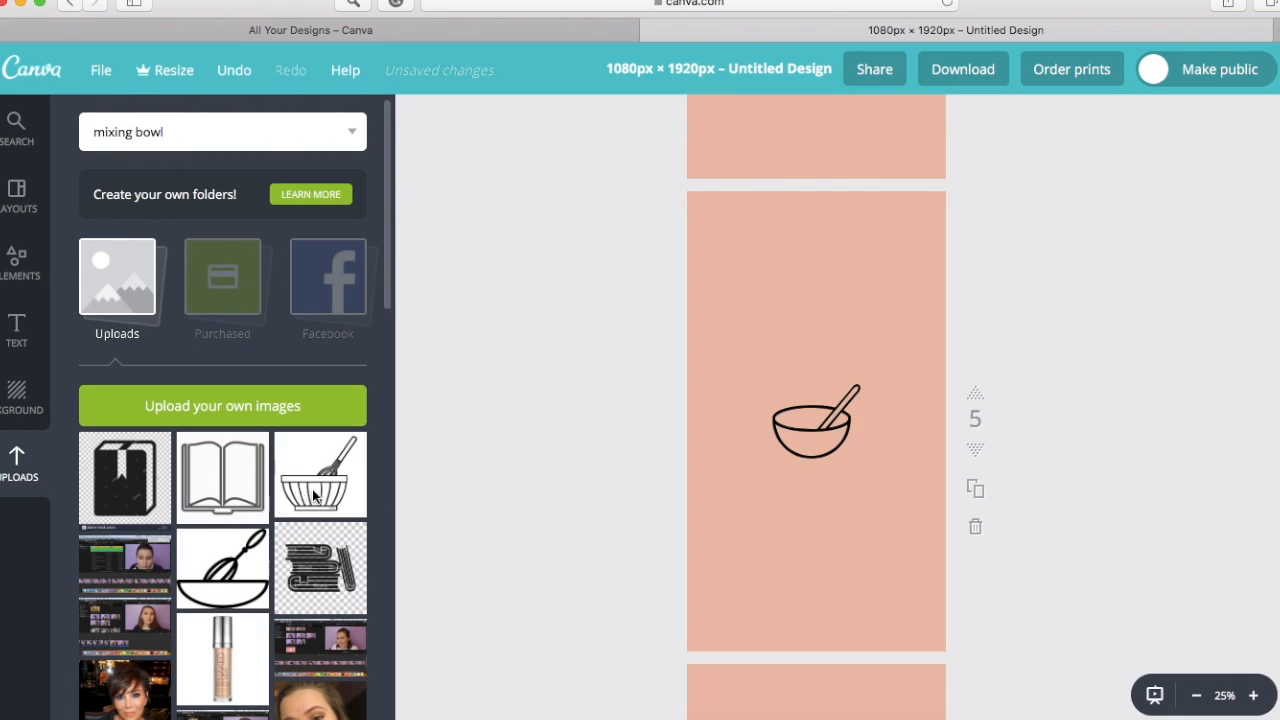
click(320, 476)
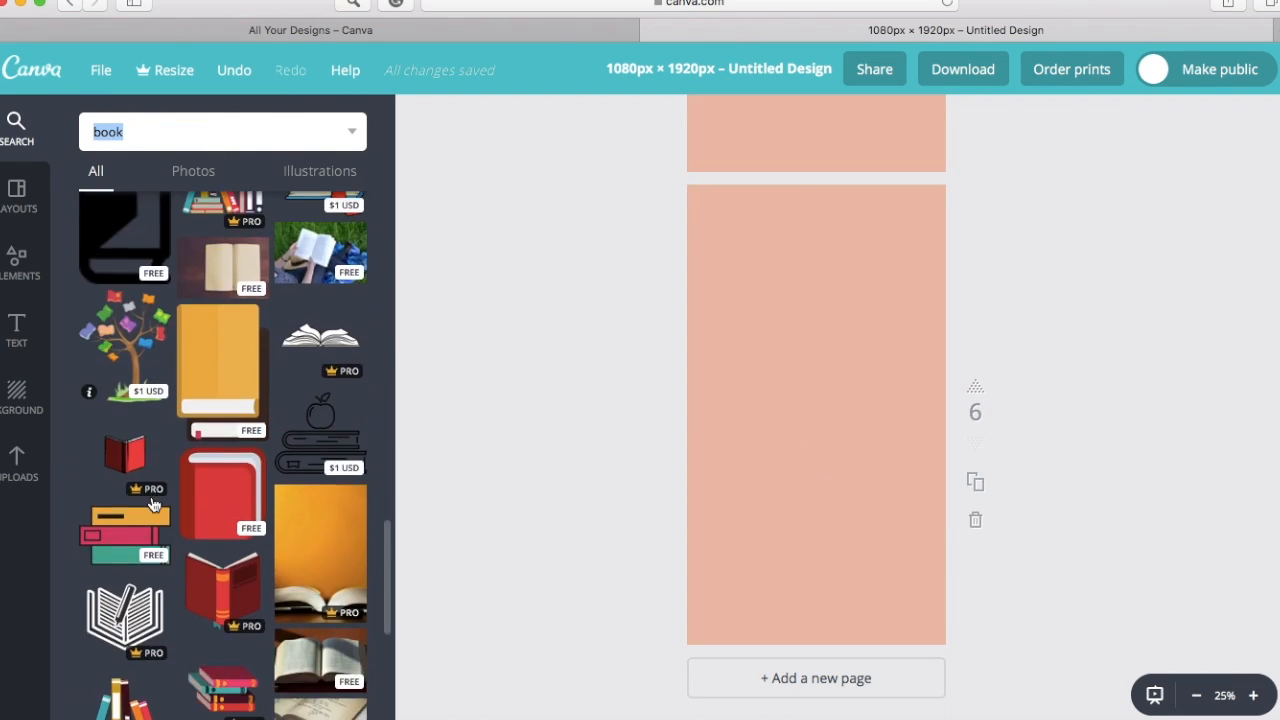
scroll(down, 3)
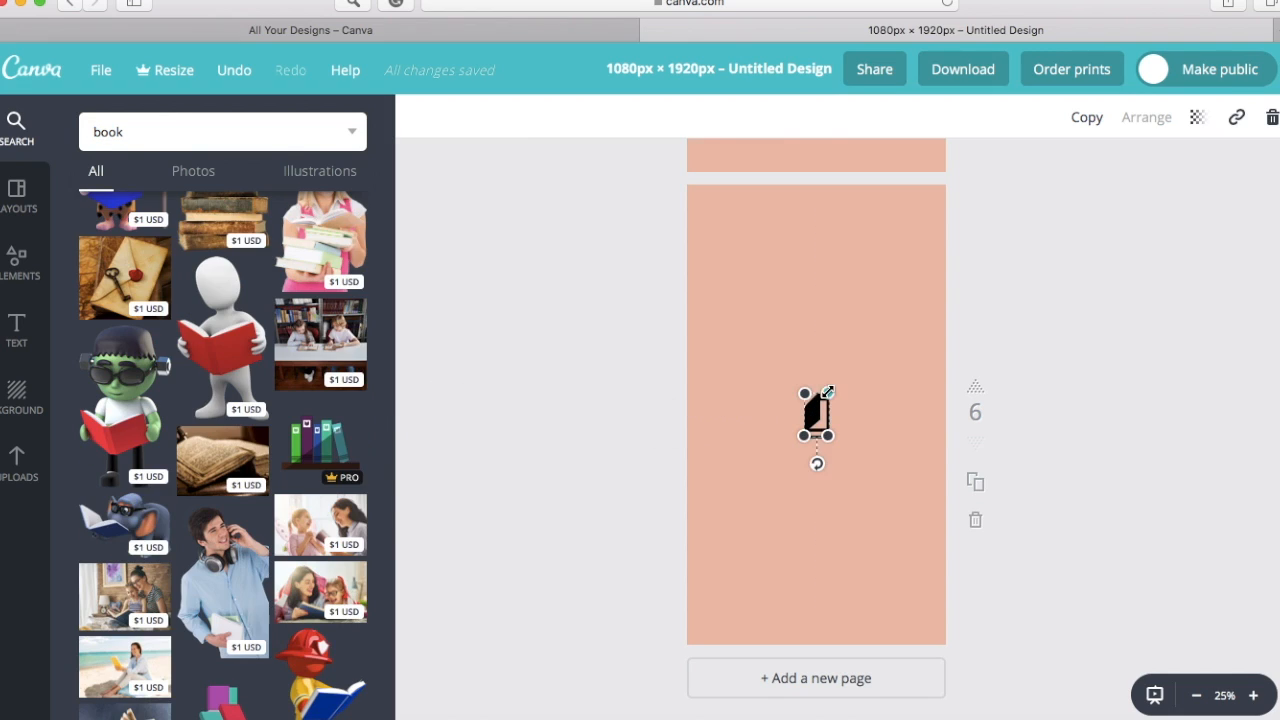
click(962, 68)
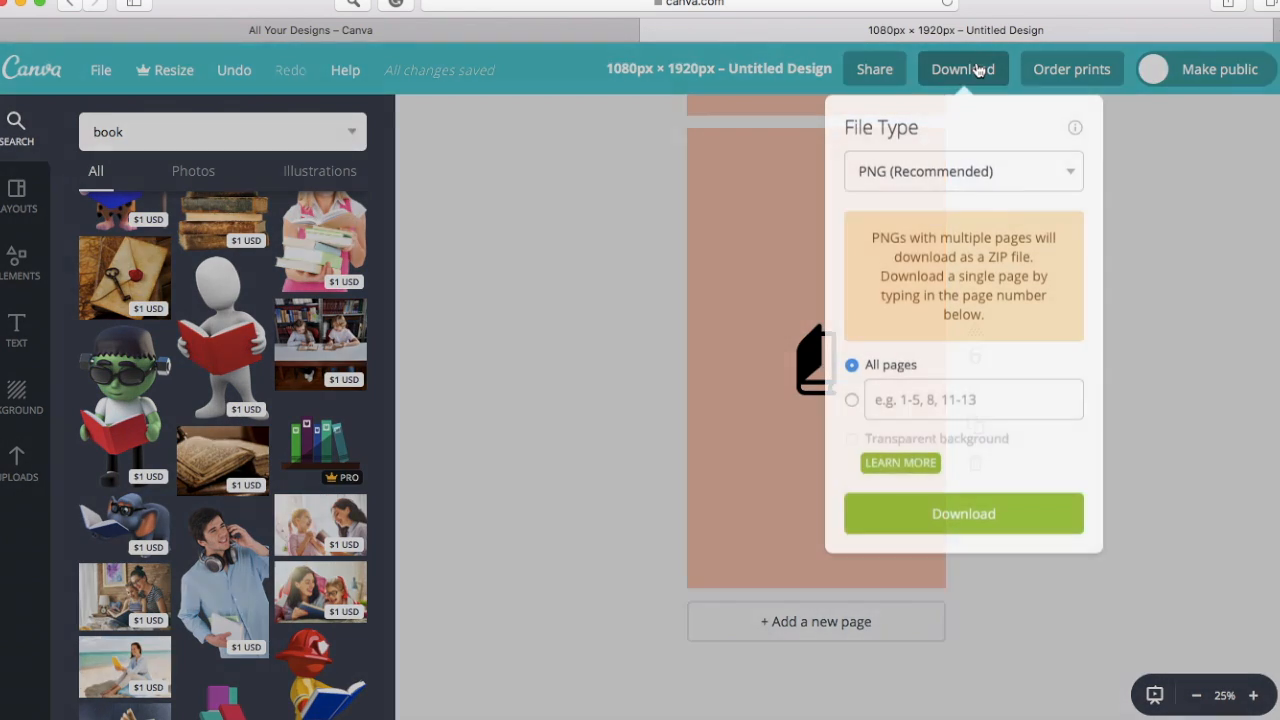
- Download only pages 4-6 of the design as PNGs
click(852, 400)
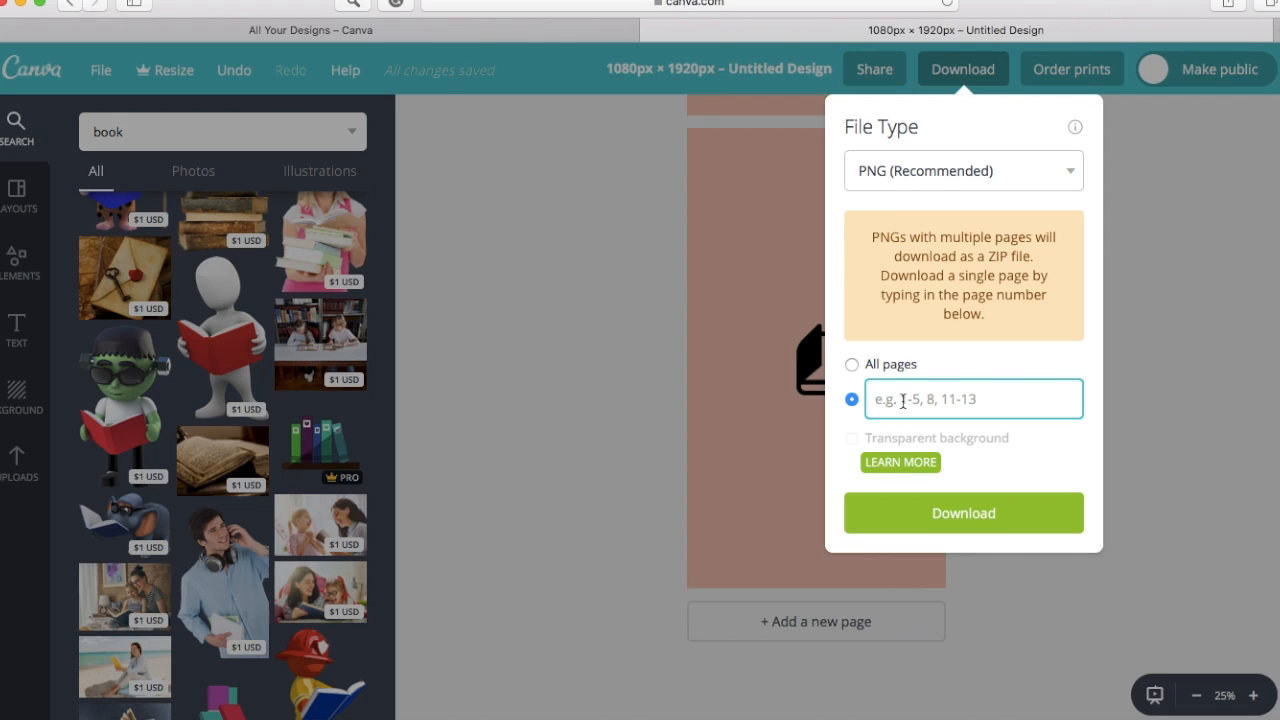
text(4-6)
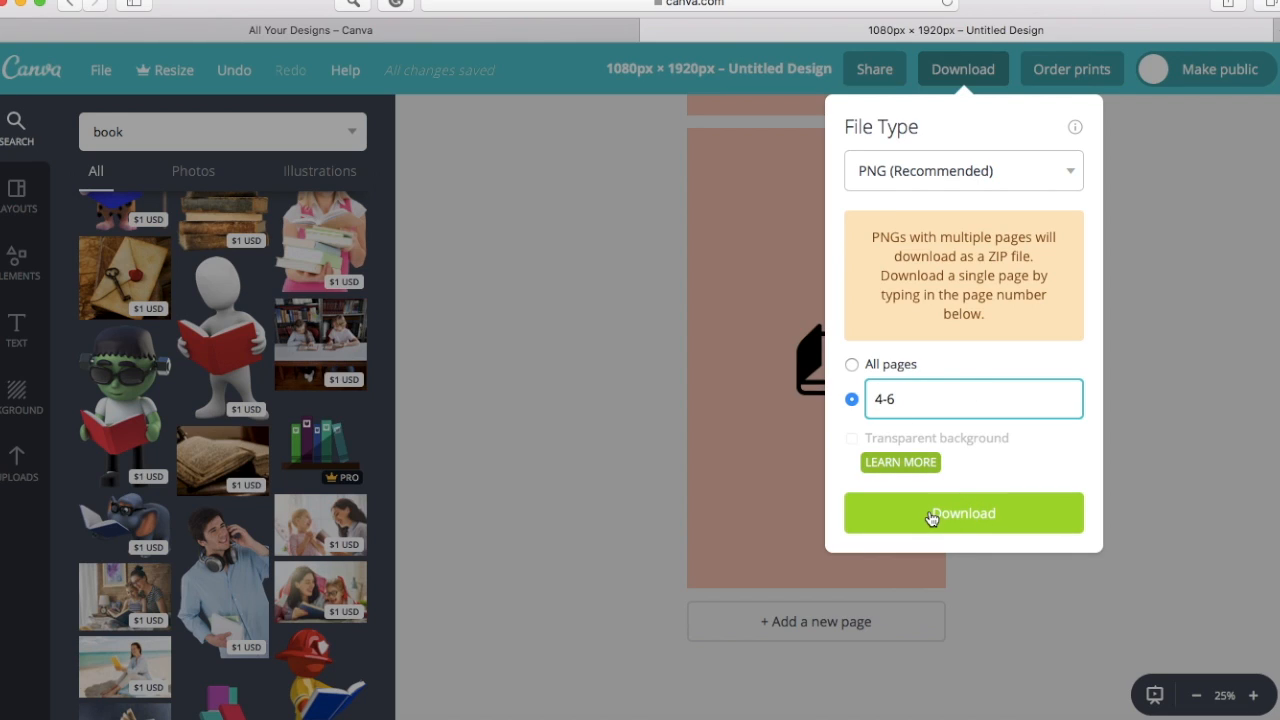
click(962, 512)
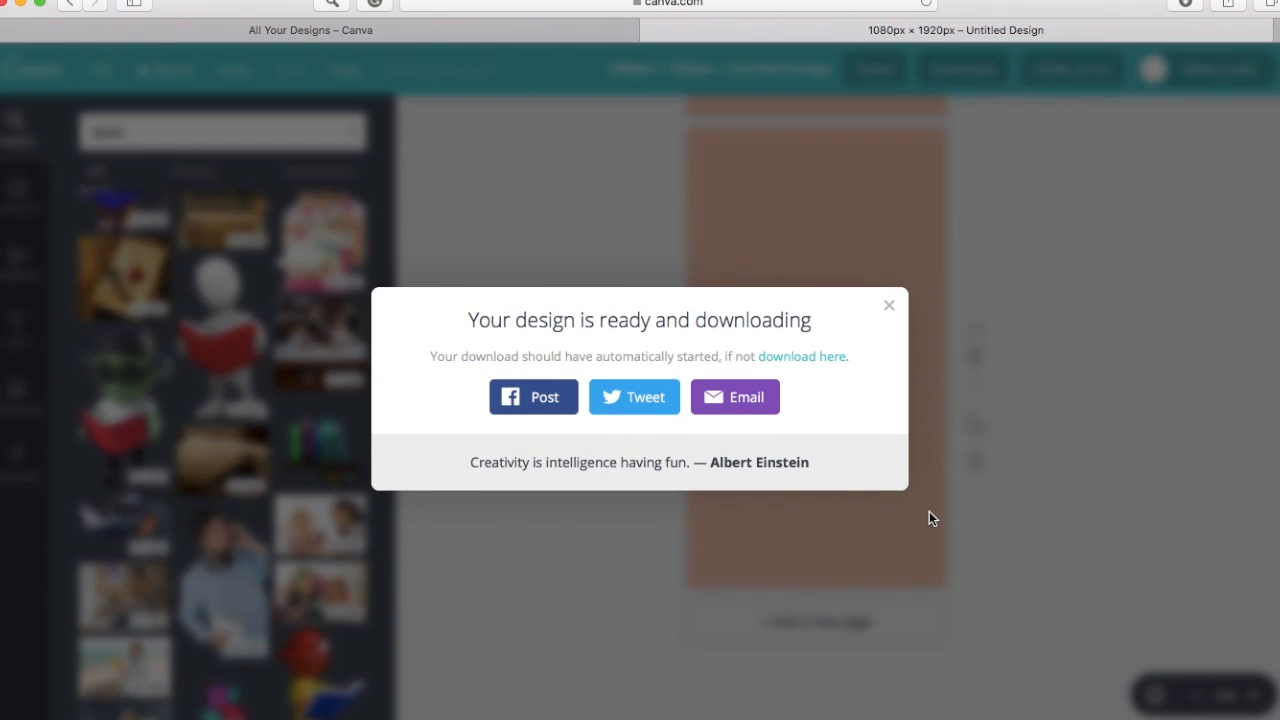
mouse_move(888, 304)
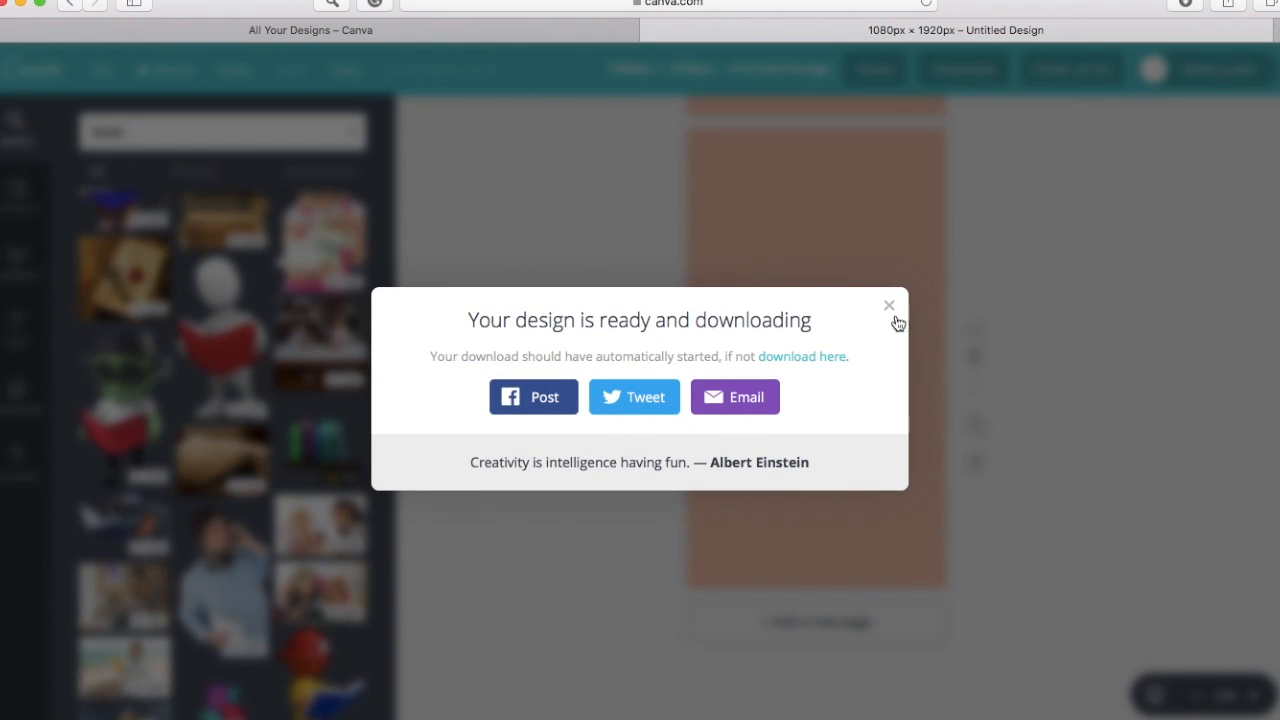
mouse_move(888, 308)
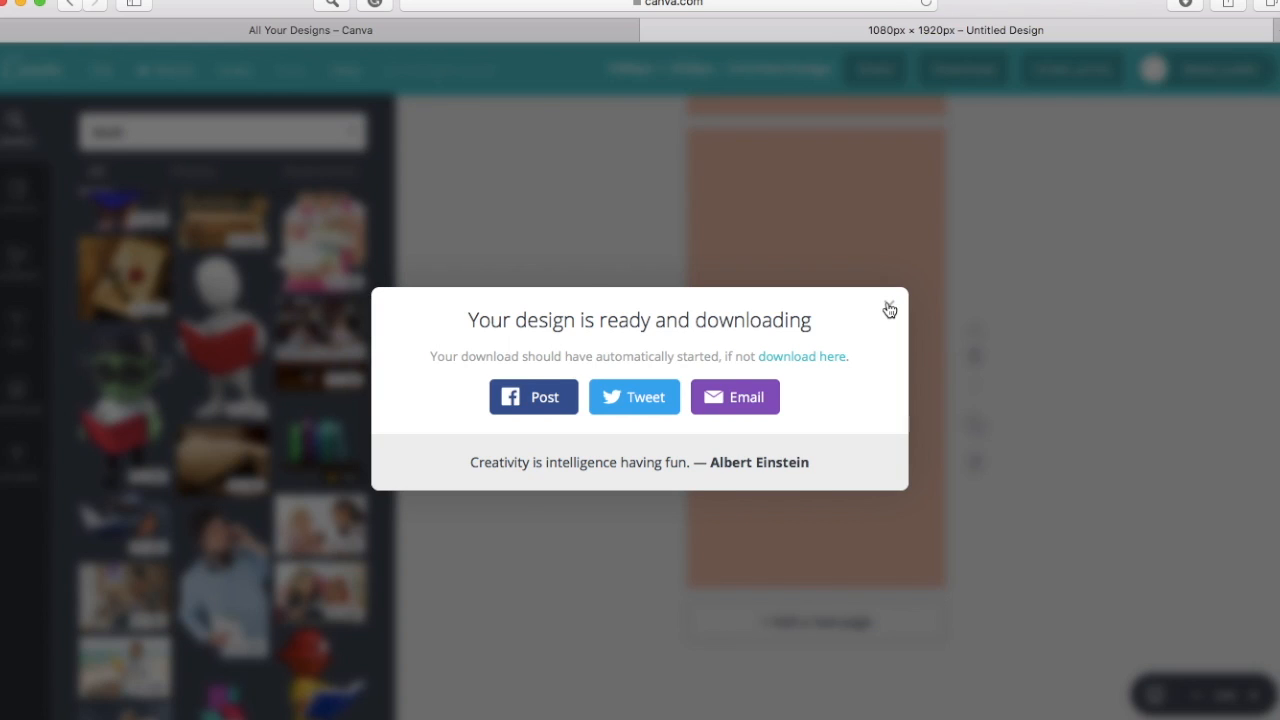